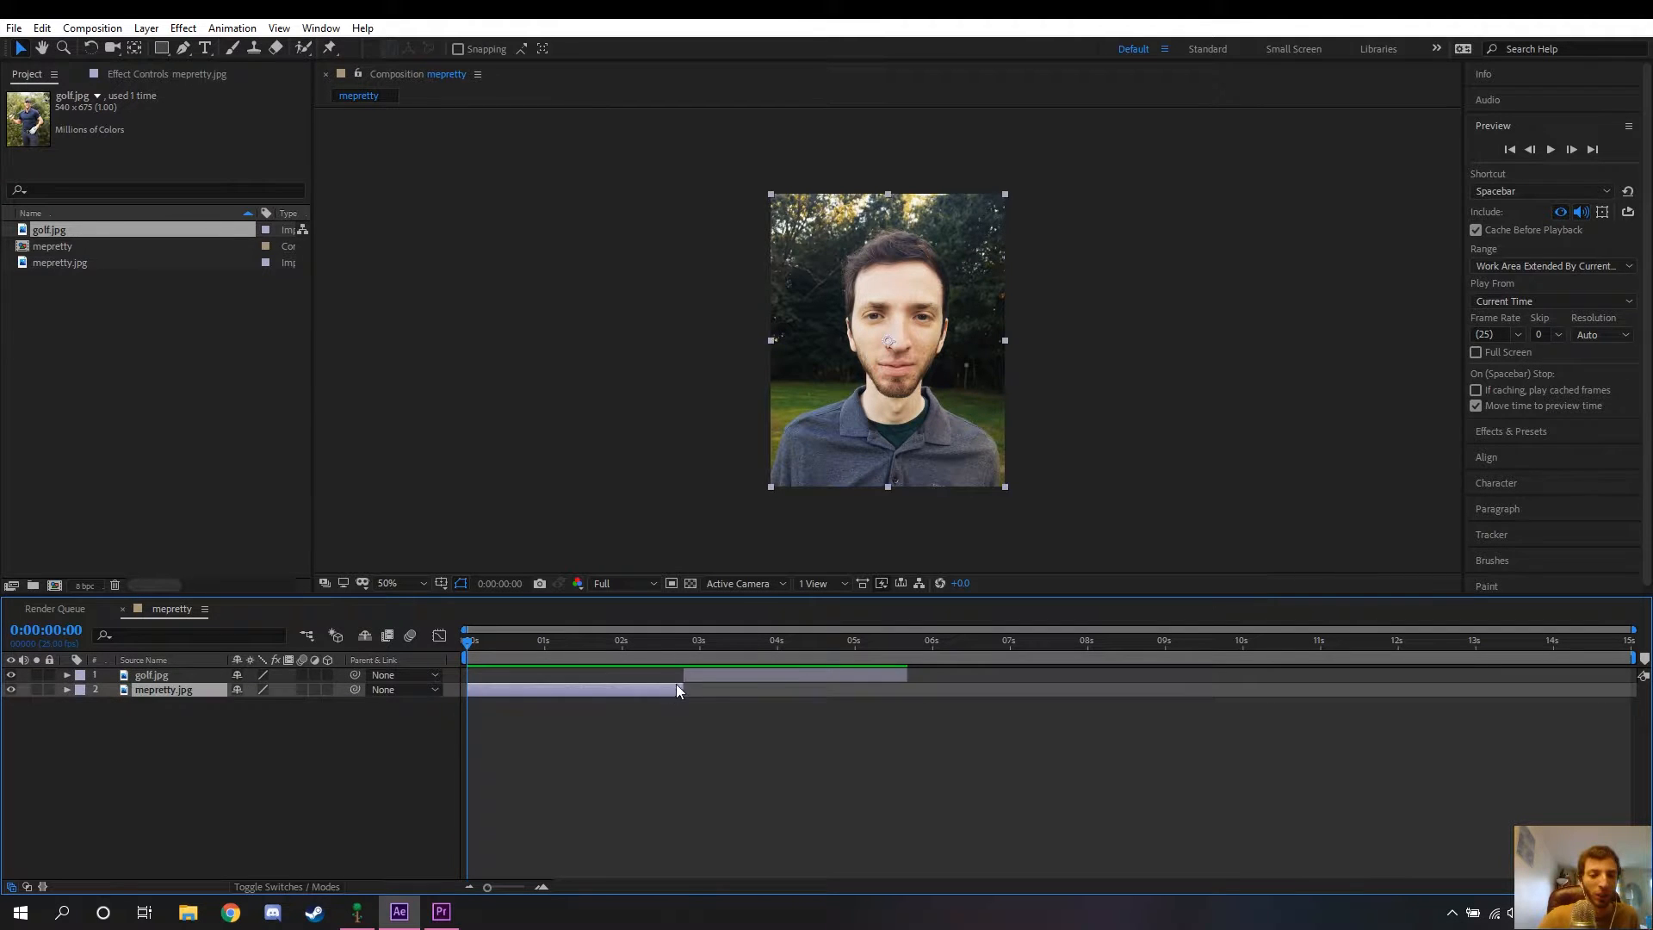
- Pre-compose the mepretty.jpg layer into its own composition, keeping Move all attributes
left_click(609, 641)
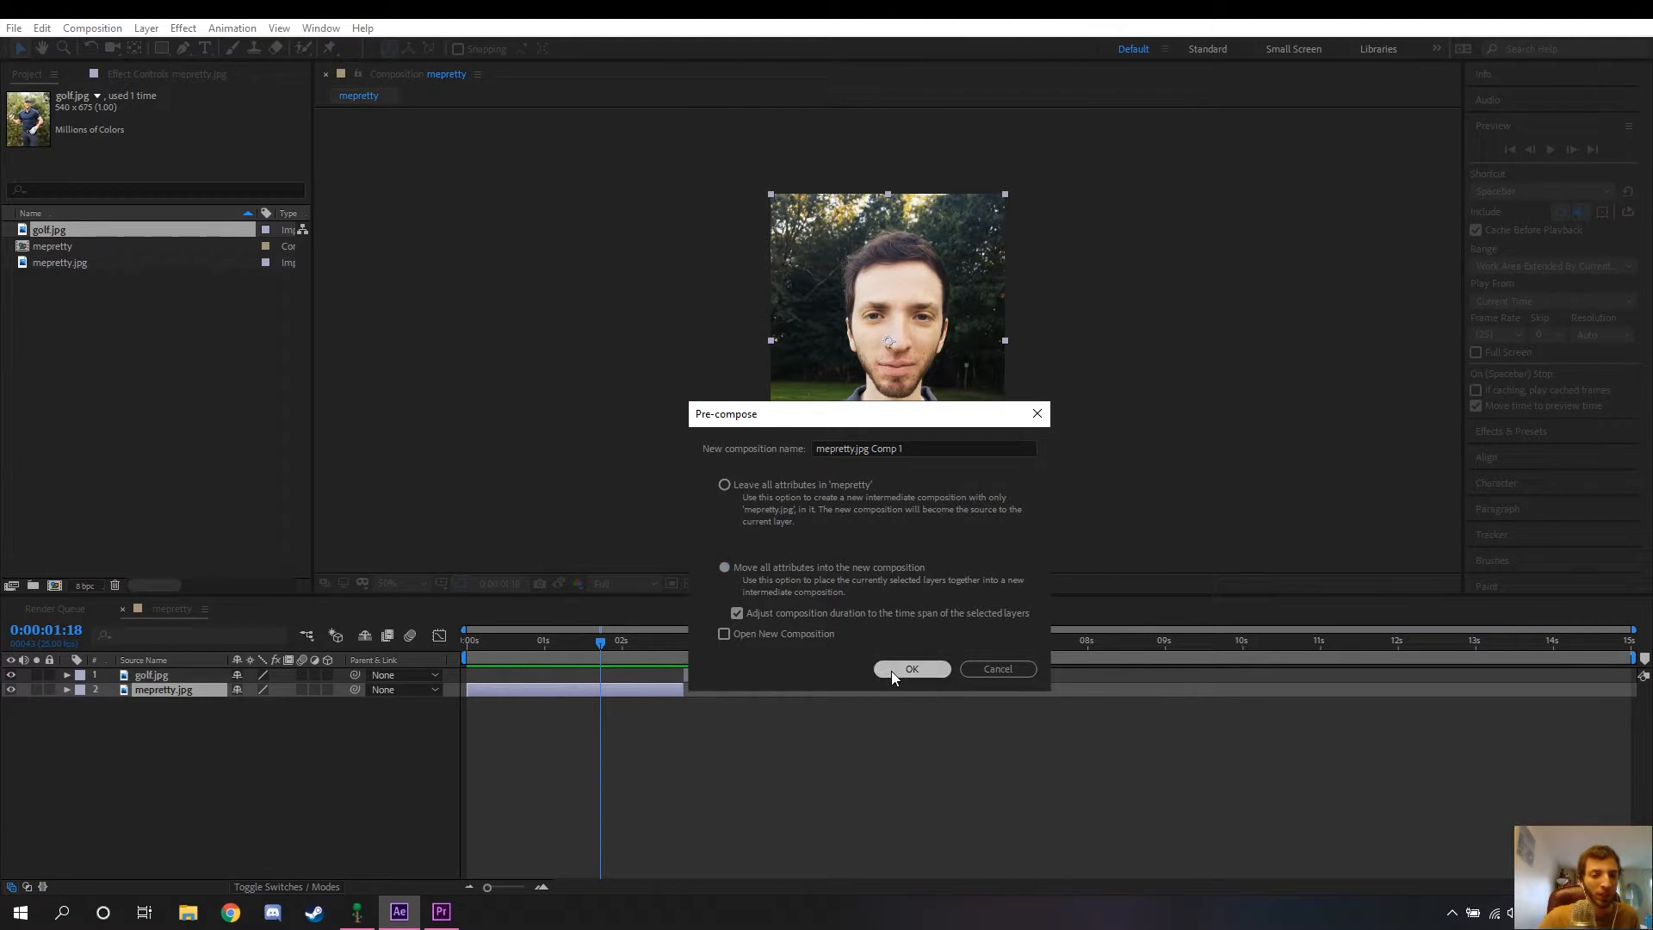
left_click(911, 667)
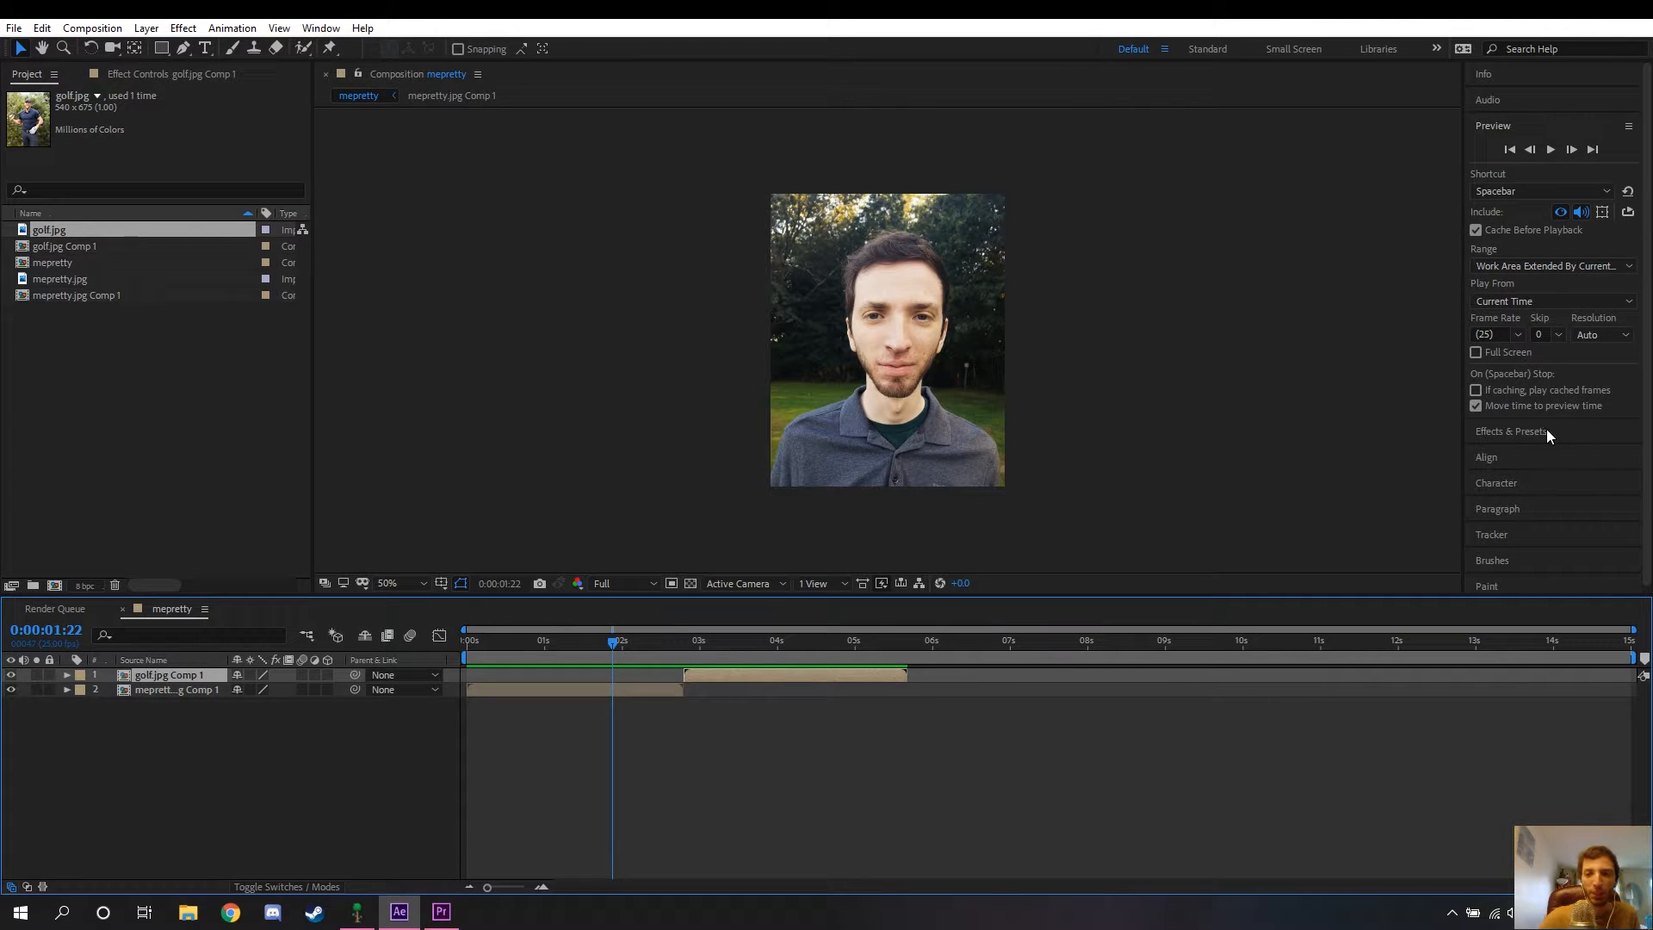
- Apply Motion Tile with Mirror Edges to the mepretty comp and copy it onto golf.jpg Comp 1
left_click(1510, 430)
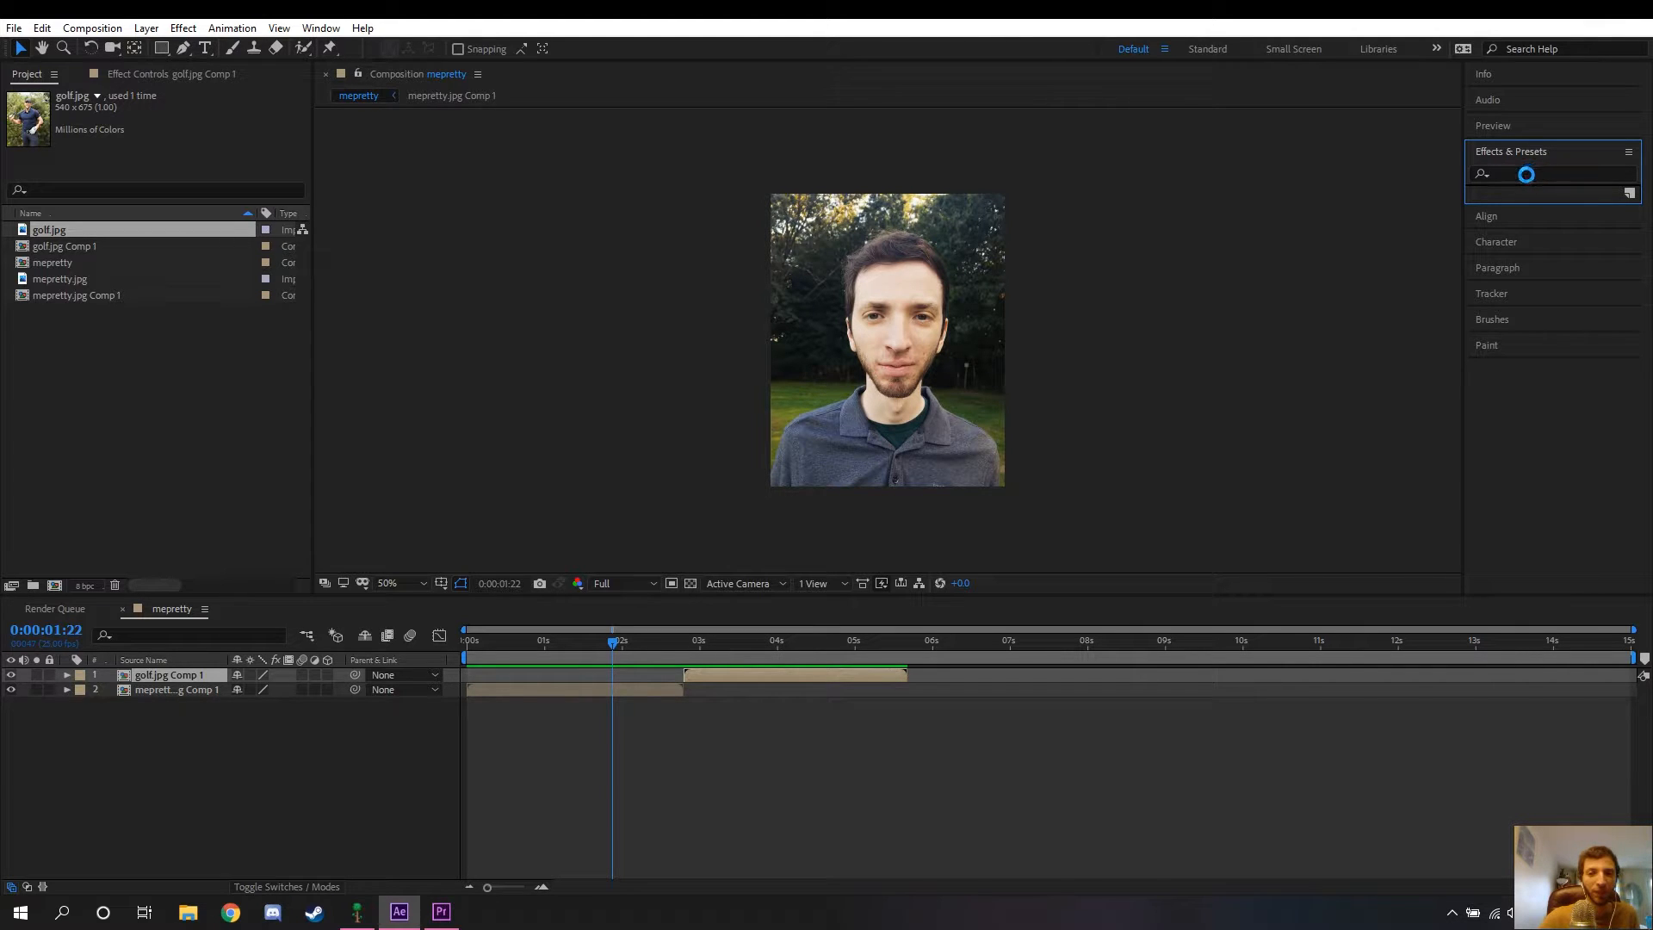
type("motion tile")
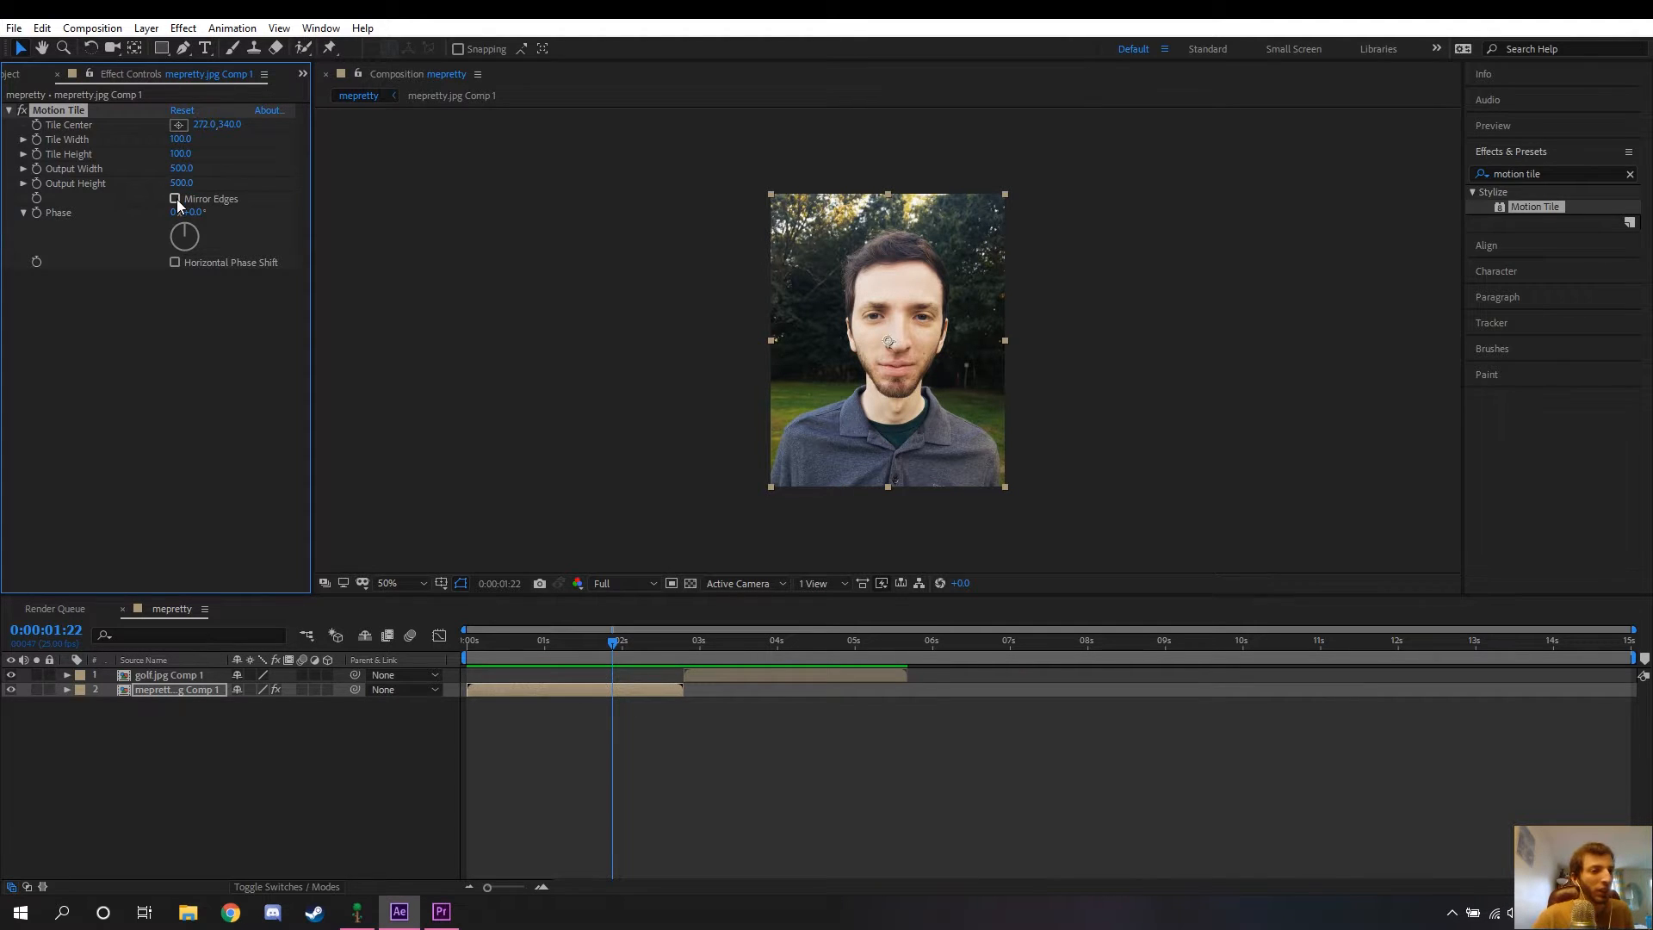
left_click(175, 198)
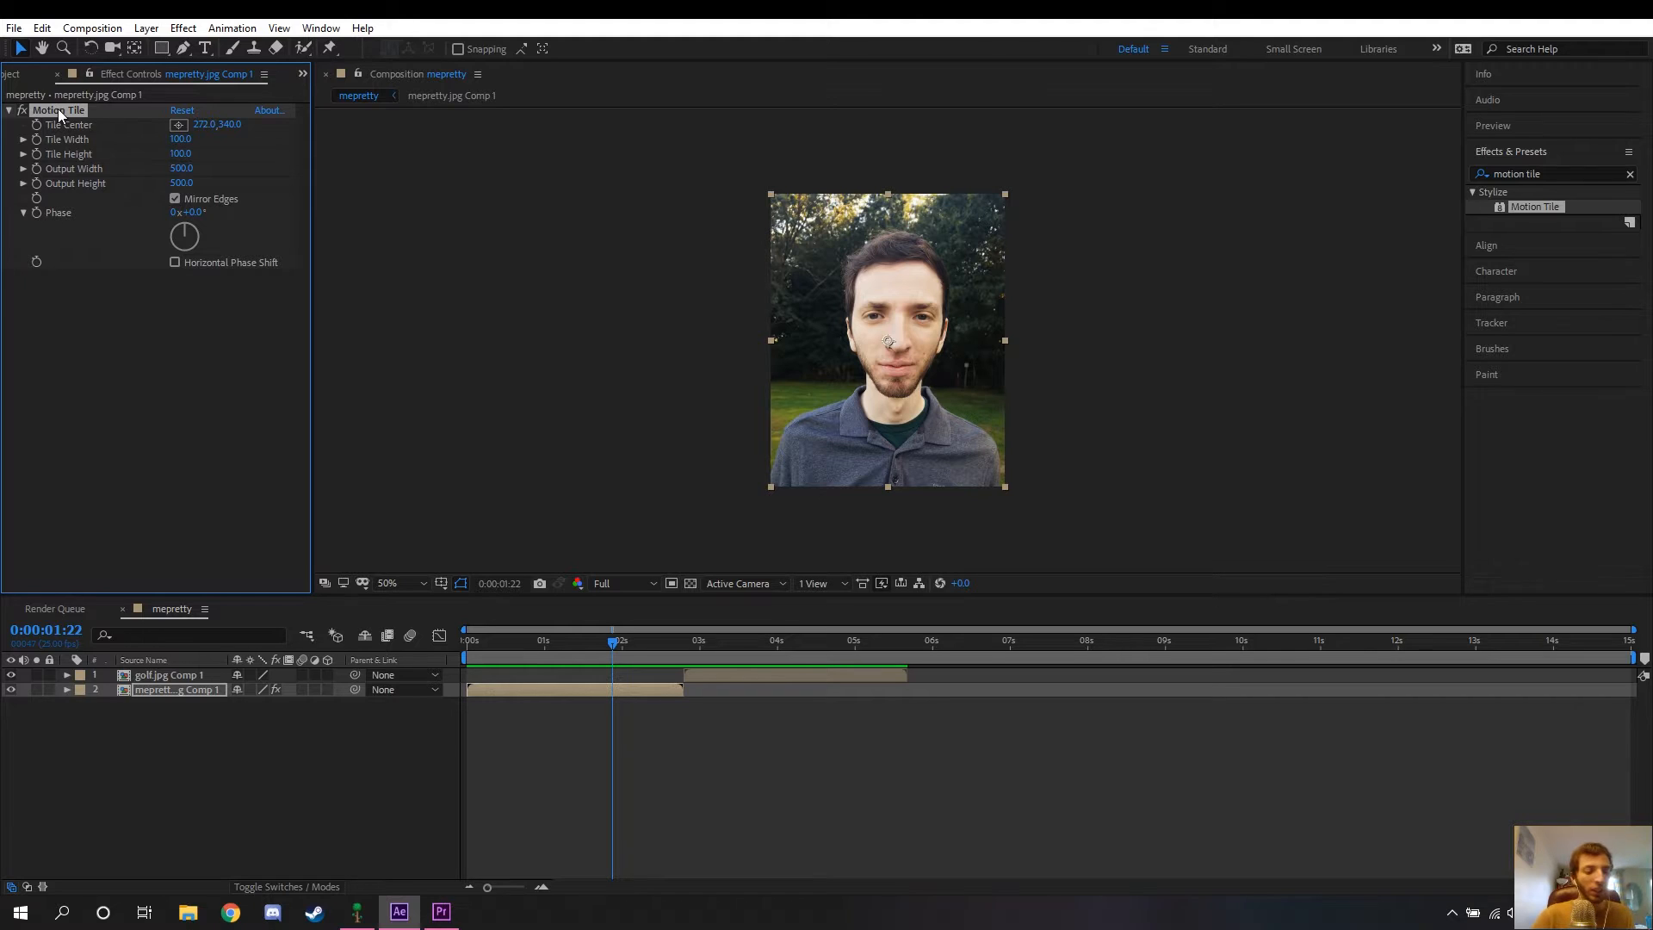
left_click(168, 675)
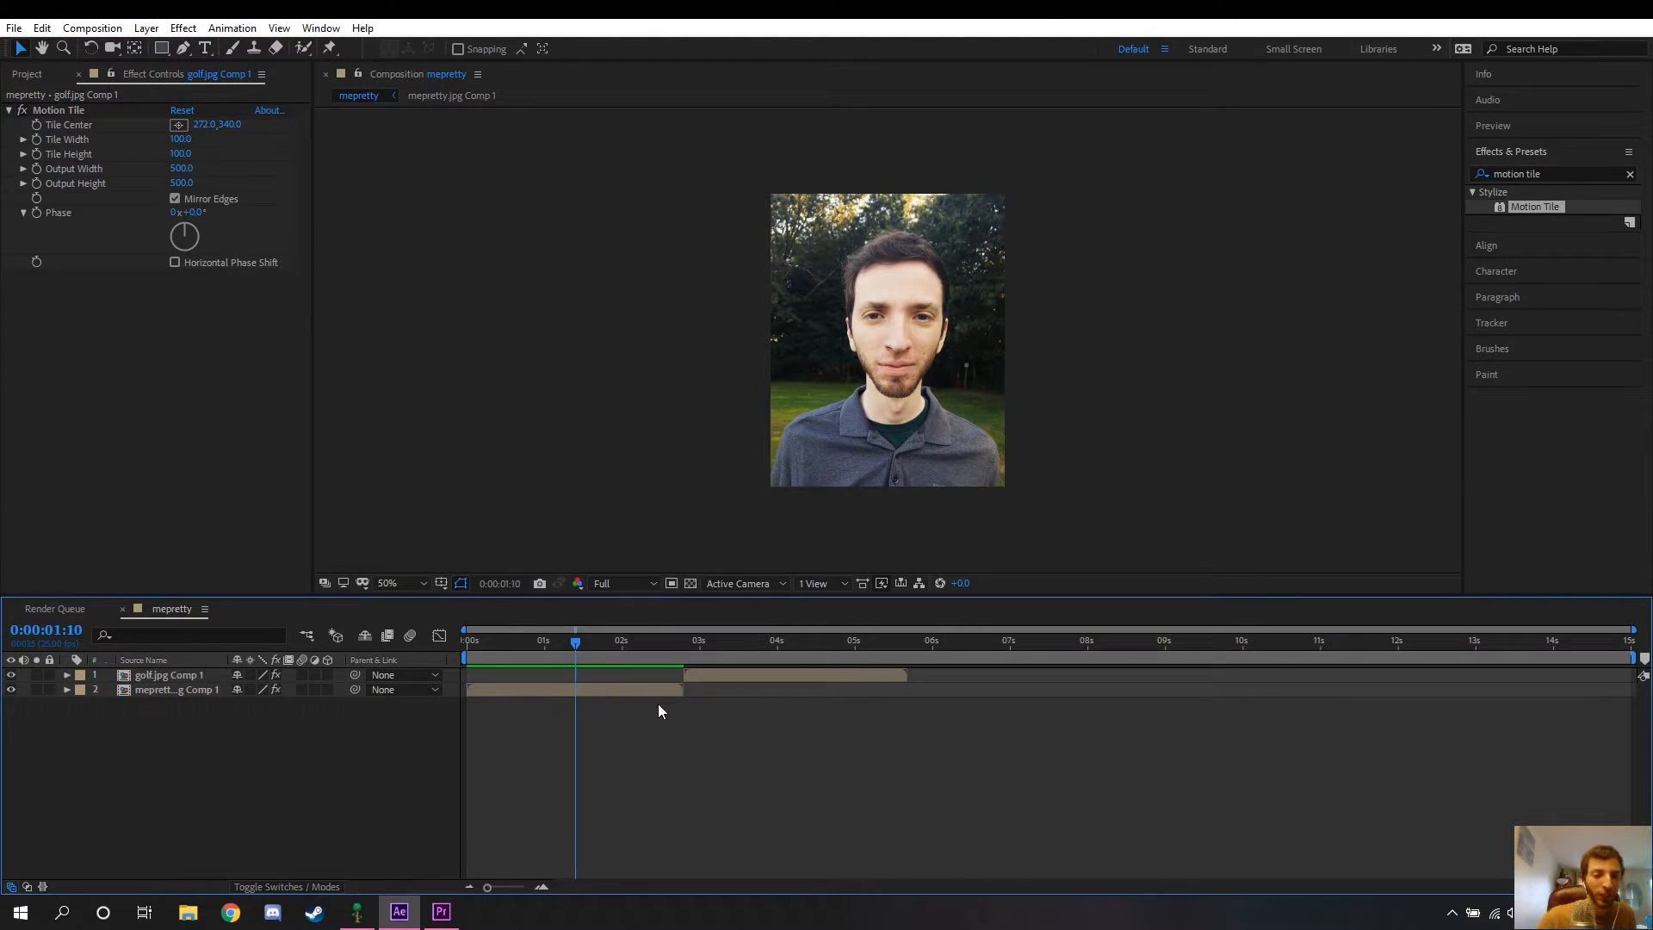
- Switch on motion blur for both pre-composed layers in the timeline
left_click(717, 640)
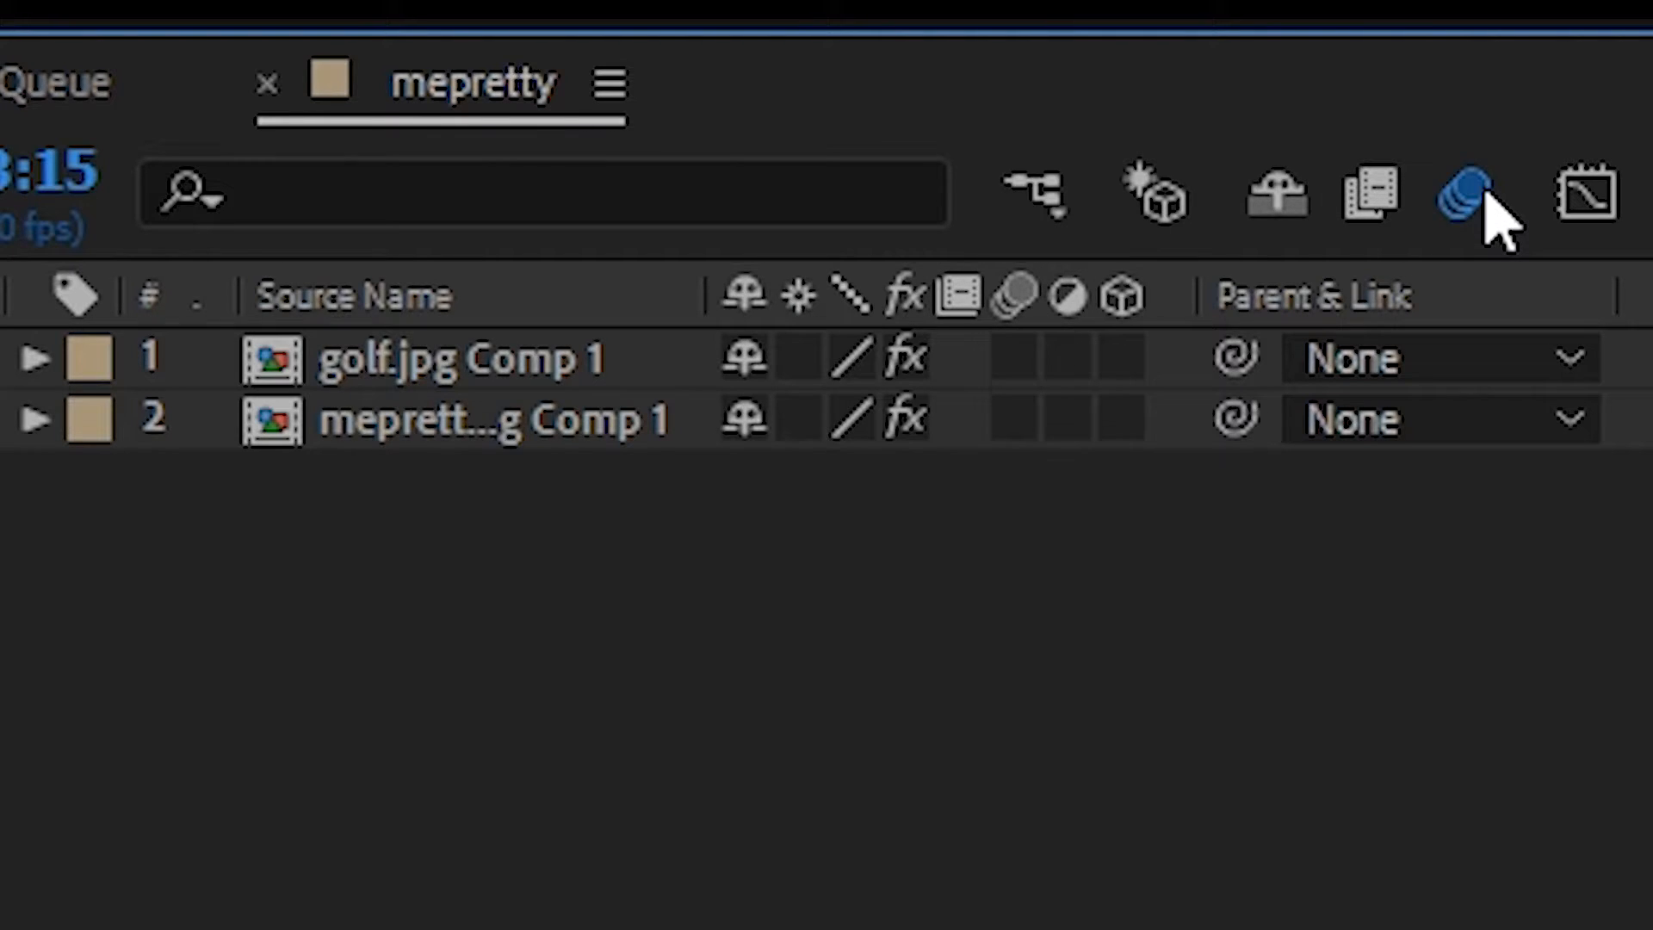
mouse_move(1054, 378)
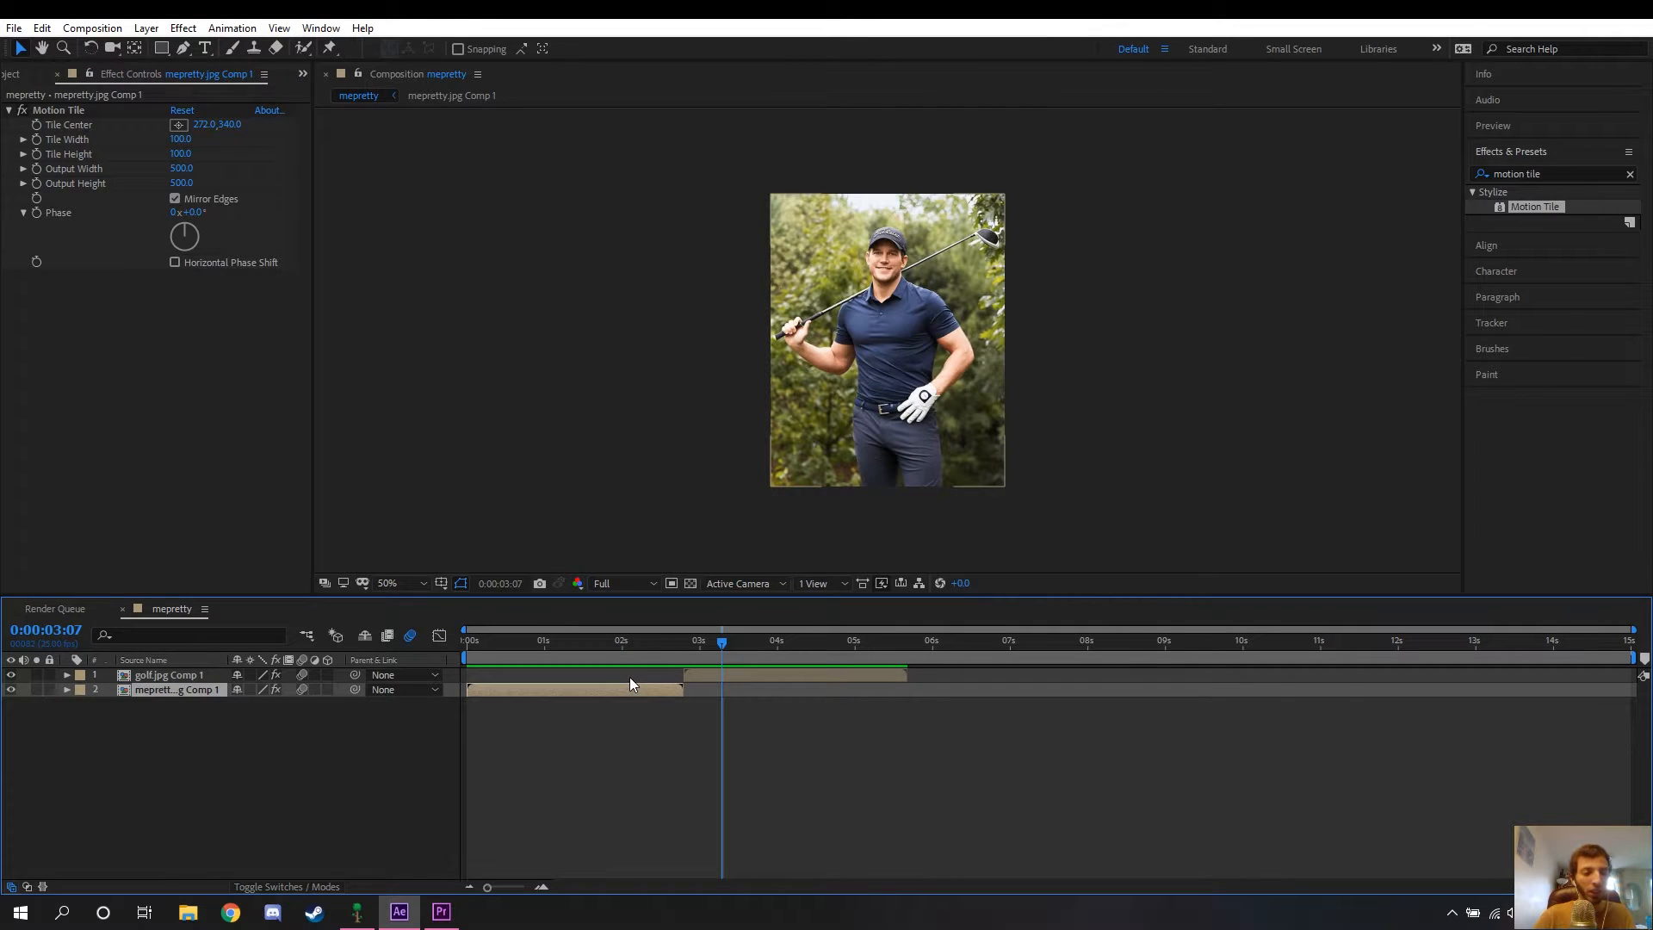
- Separate Position into X and Y and keyframe X Position so one image slides out as the other slides in
left_click(169, 674)
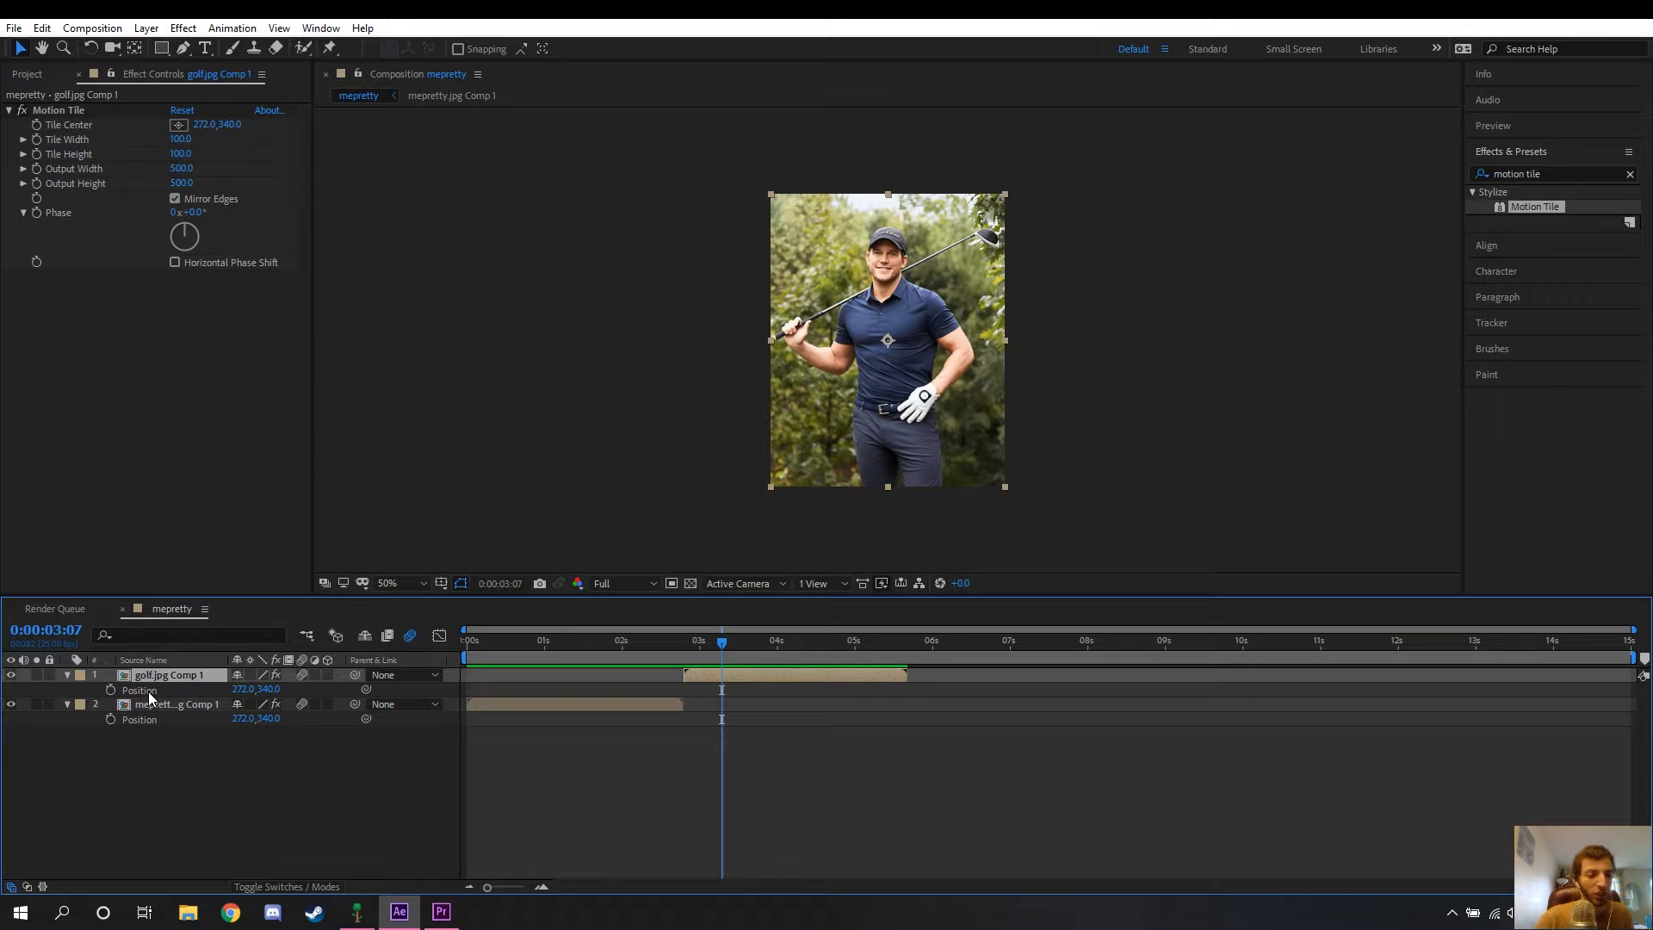
right_click(137, 689)
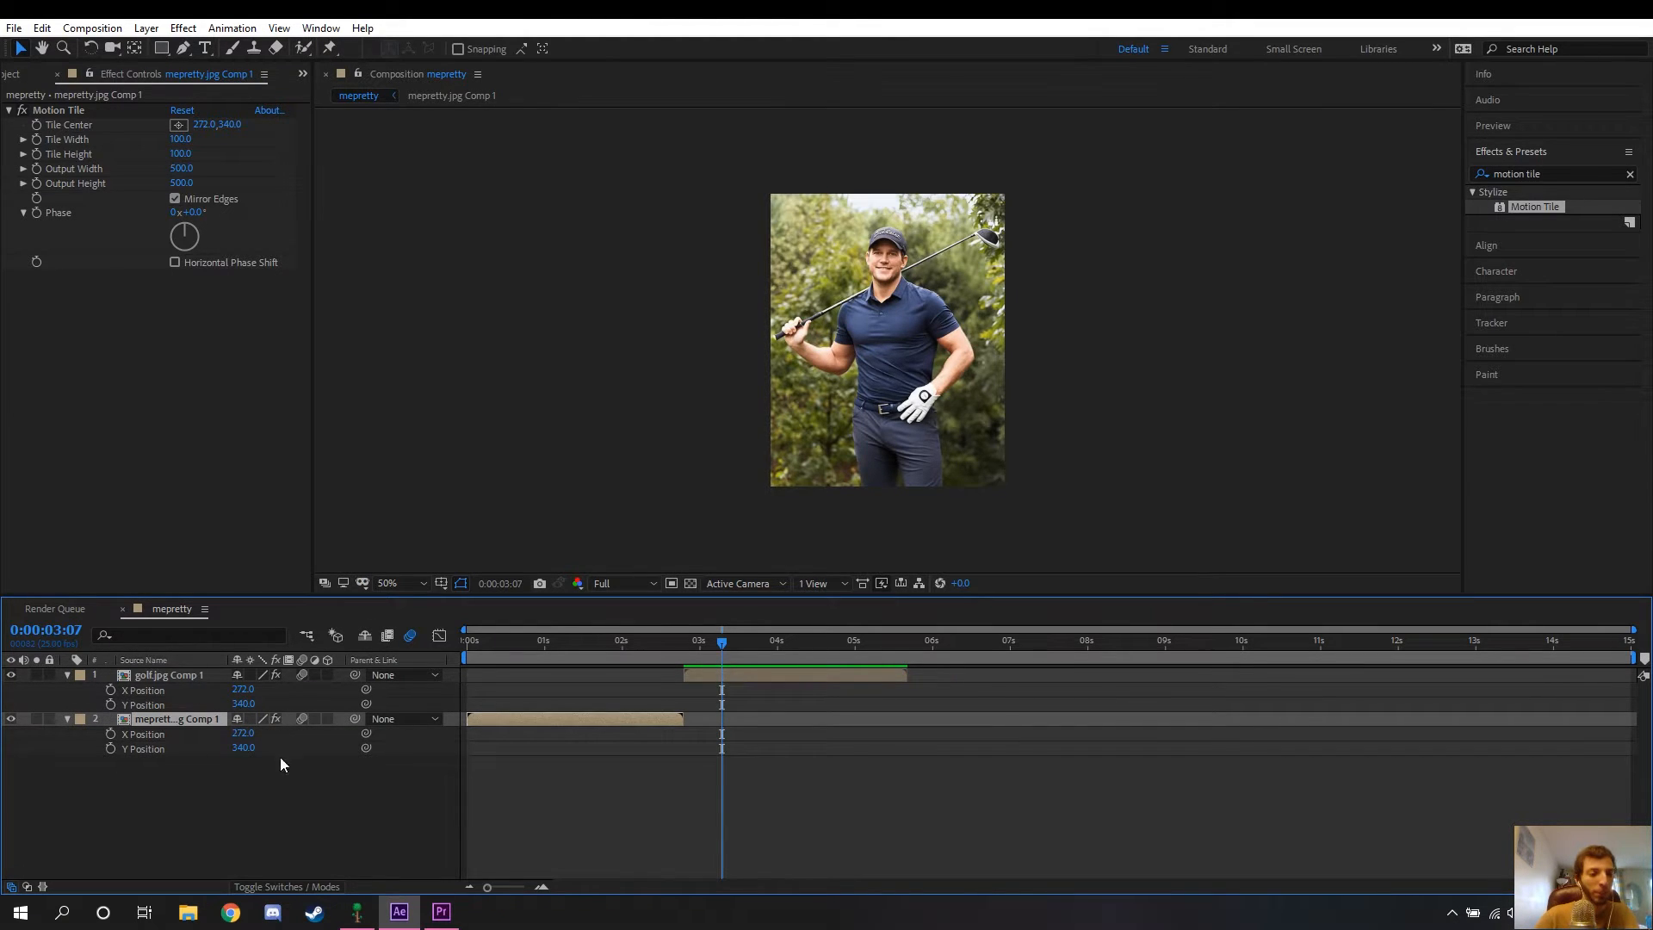
left_click_drag(721, 640, 683, 640)
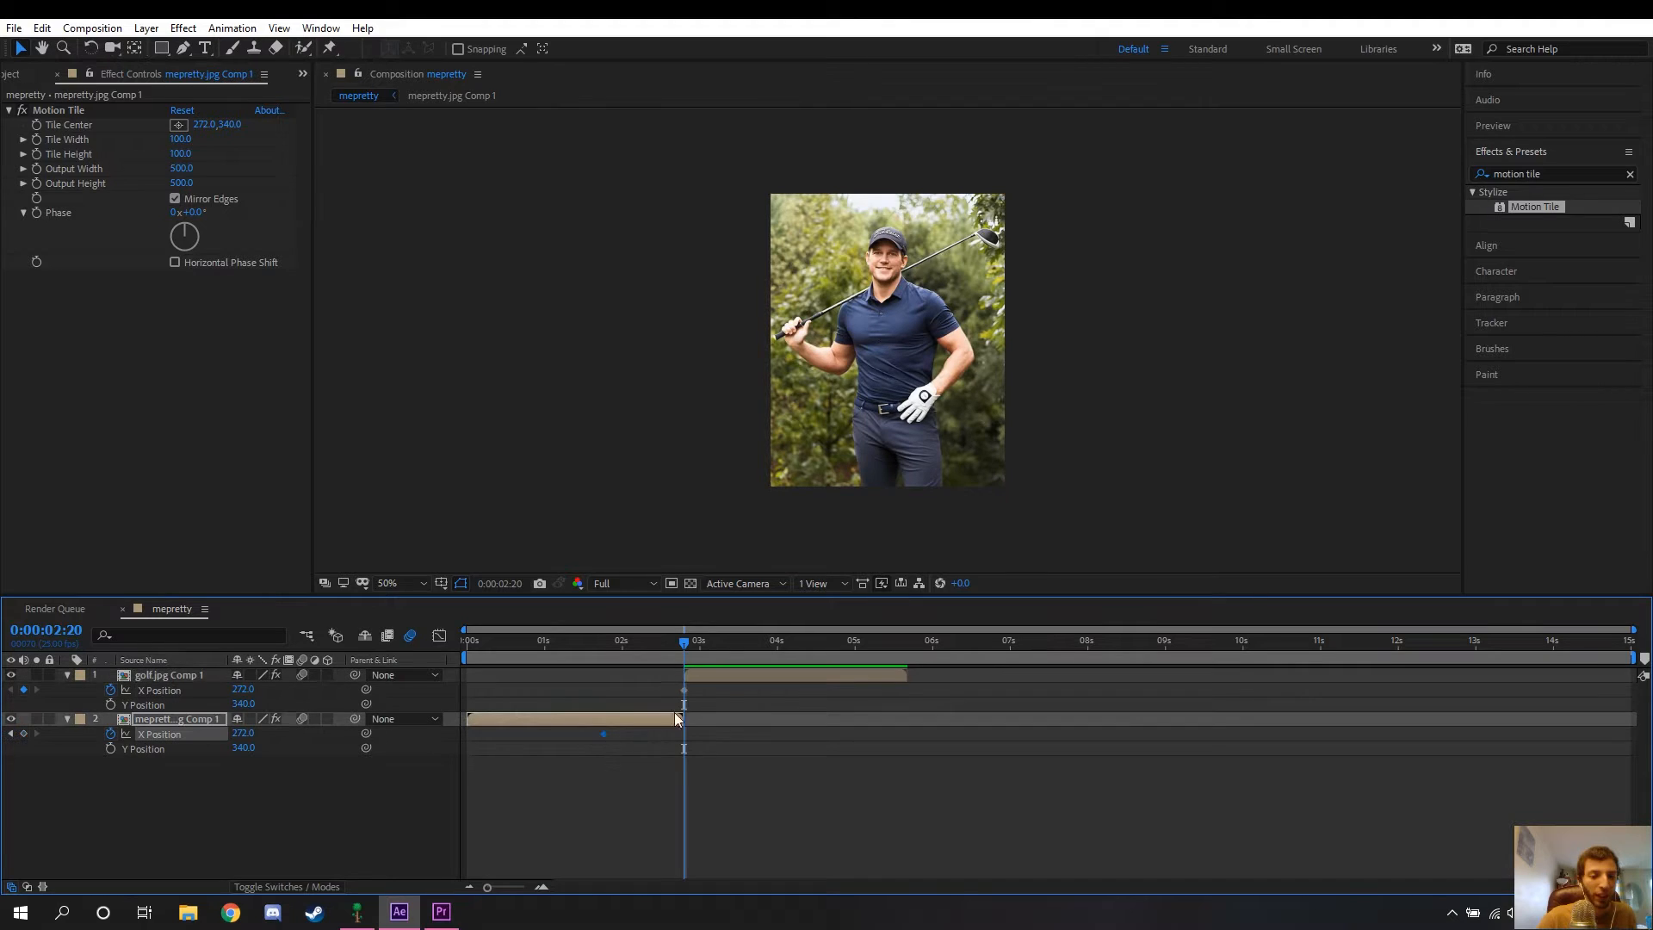
left_click(168, 675)
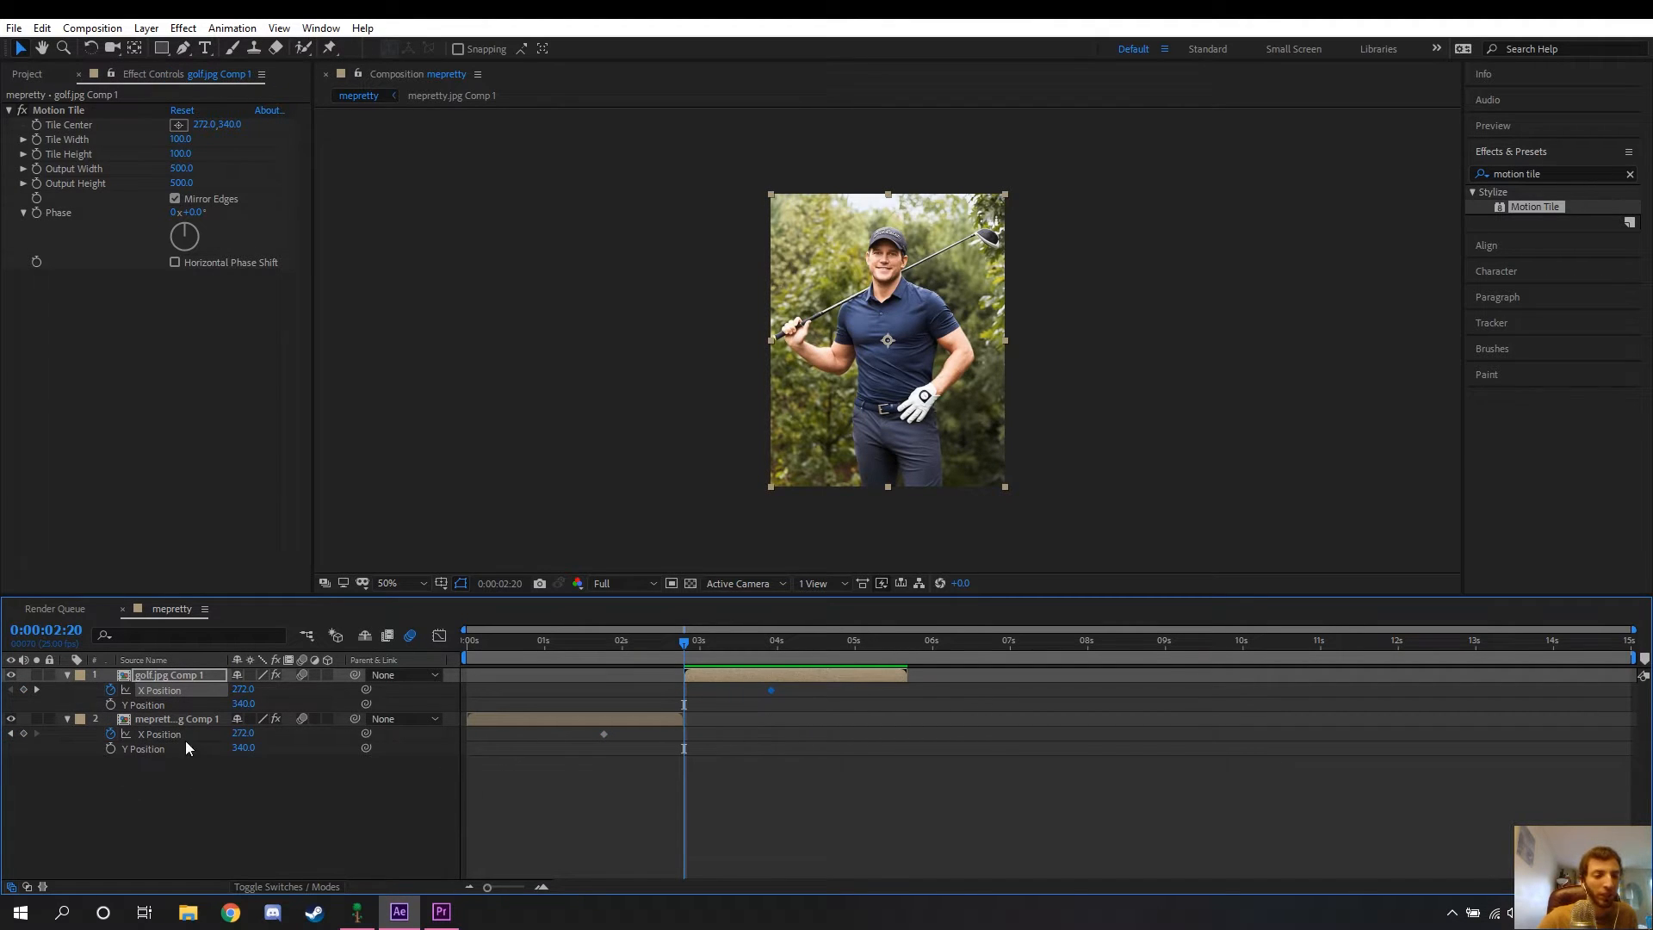
mouse_move(210, 735)
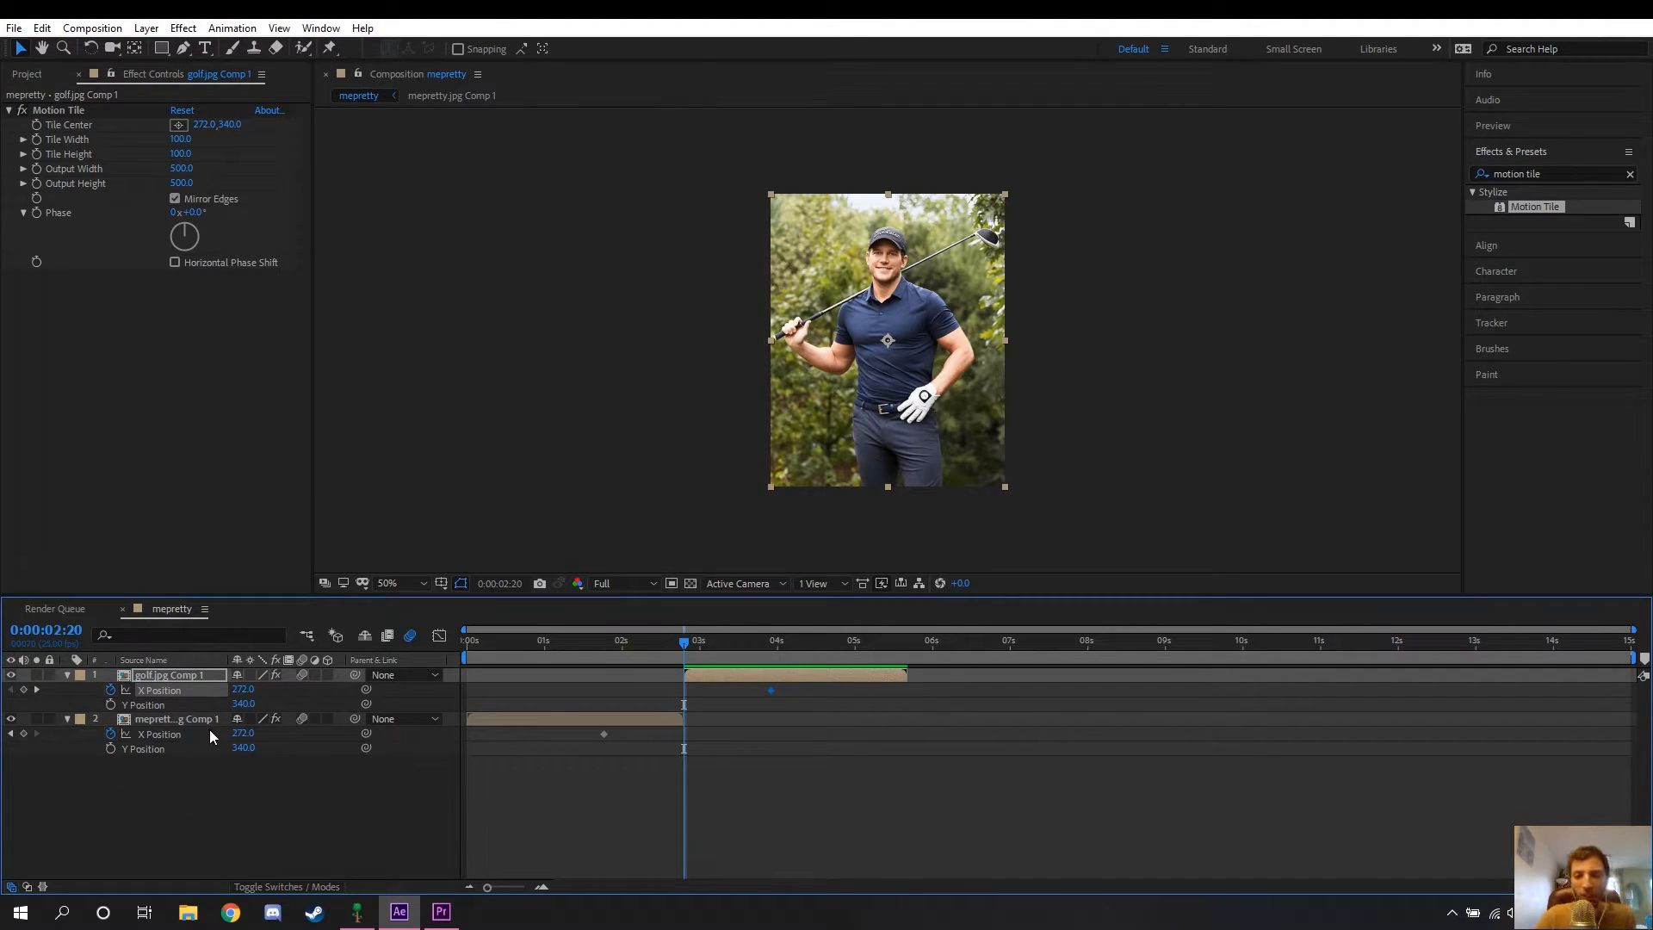
mouse_move(838, 447)
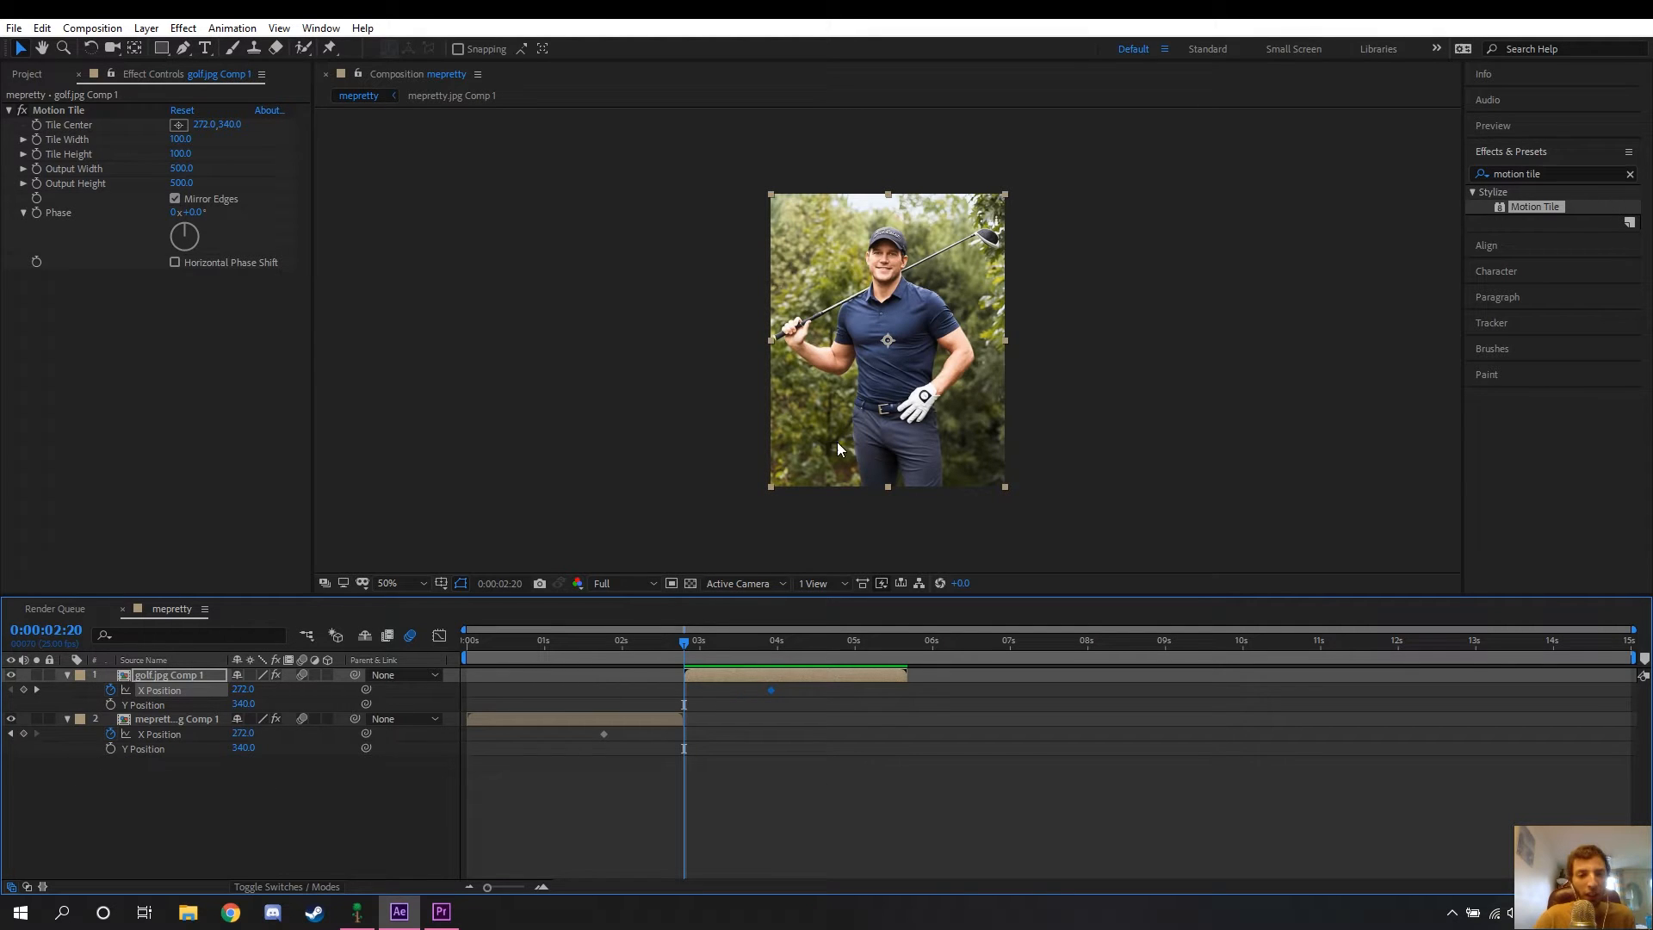
mouse_move(852, 807)
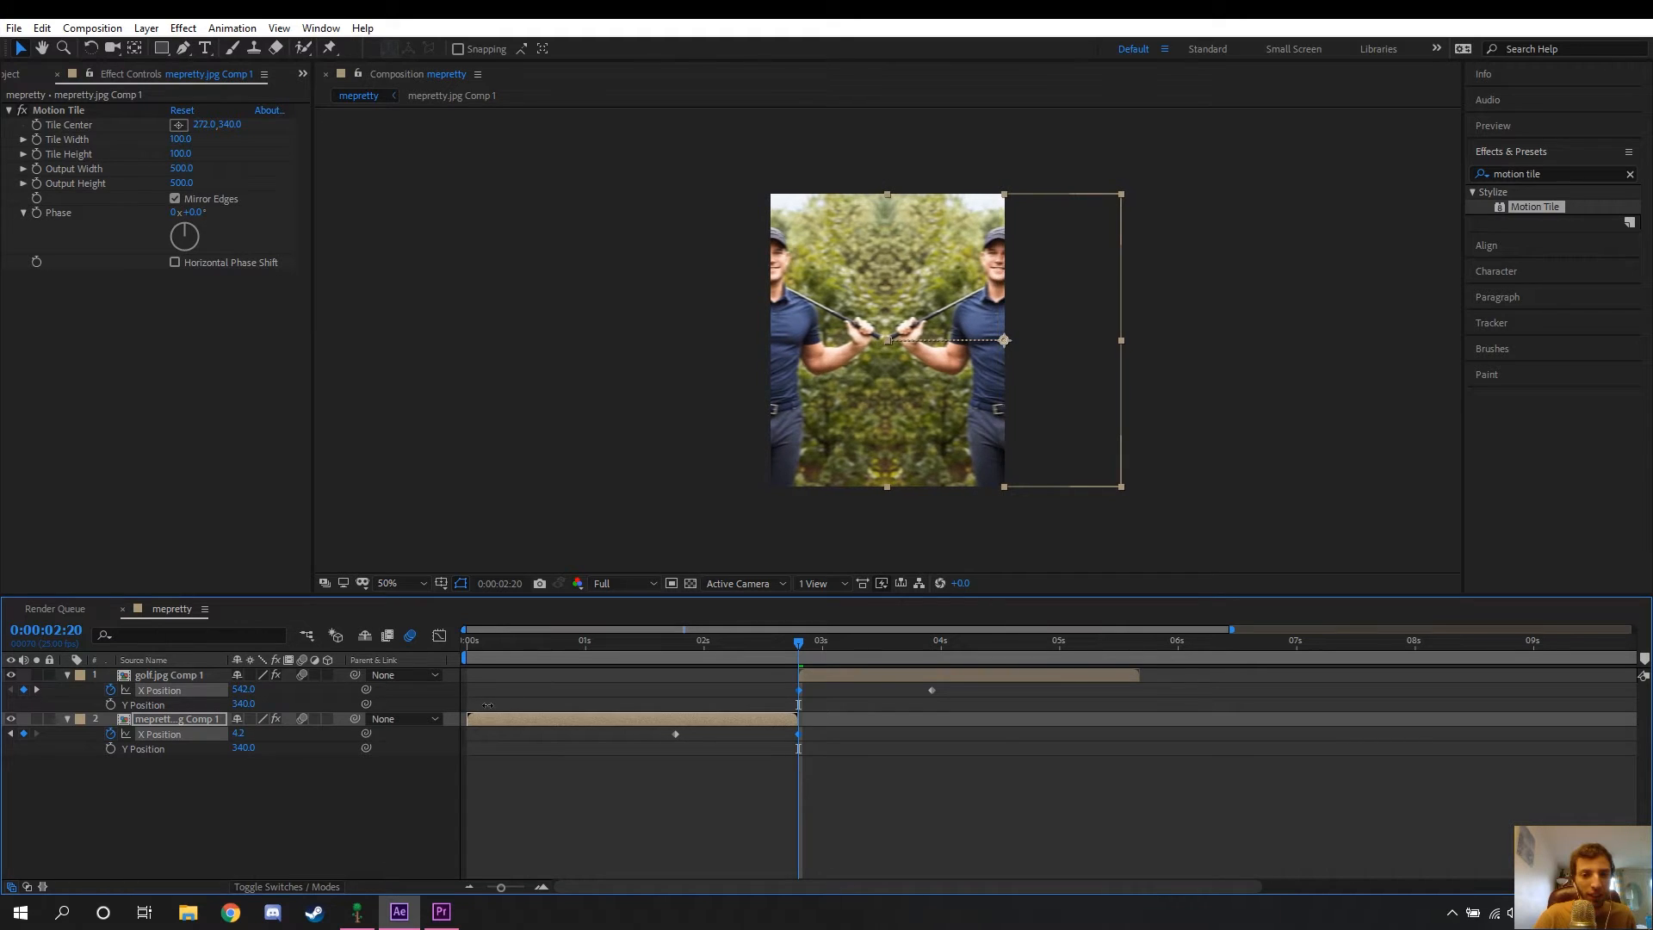
left_click(764, 641)
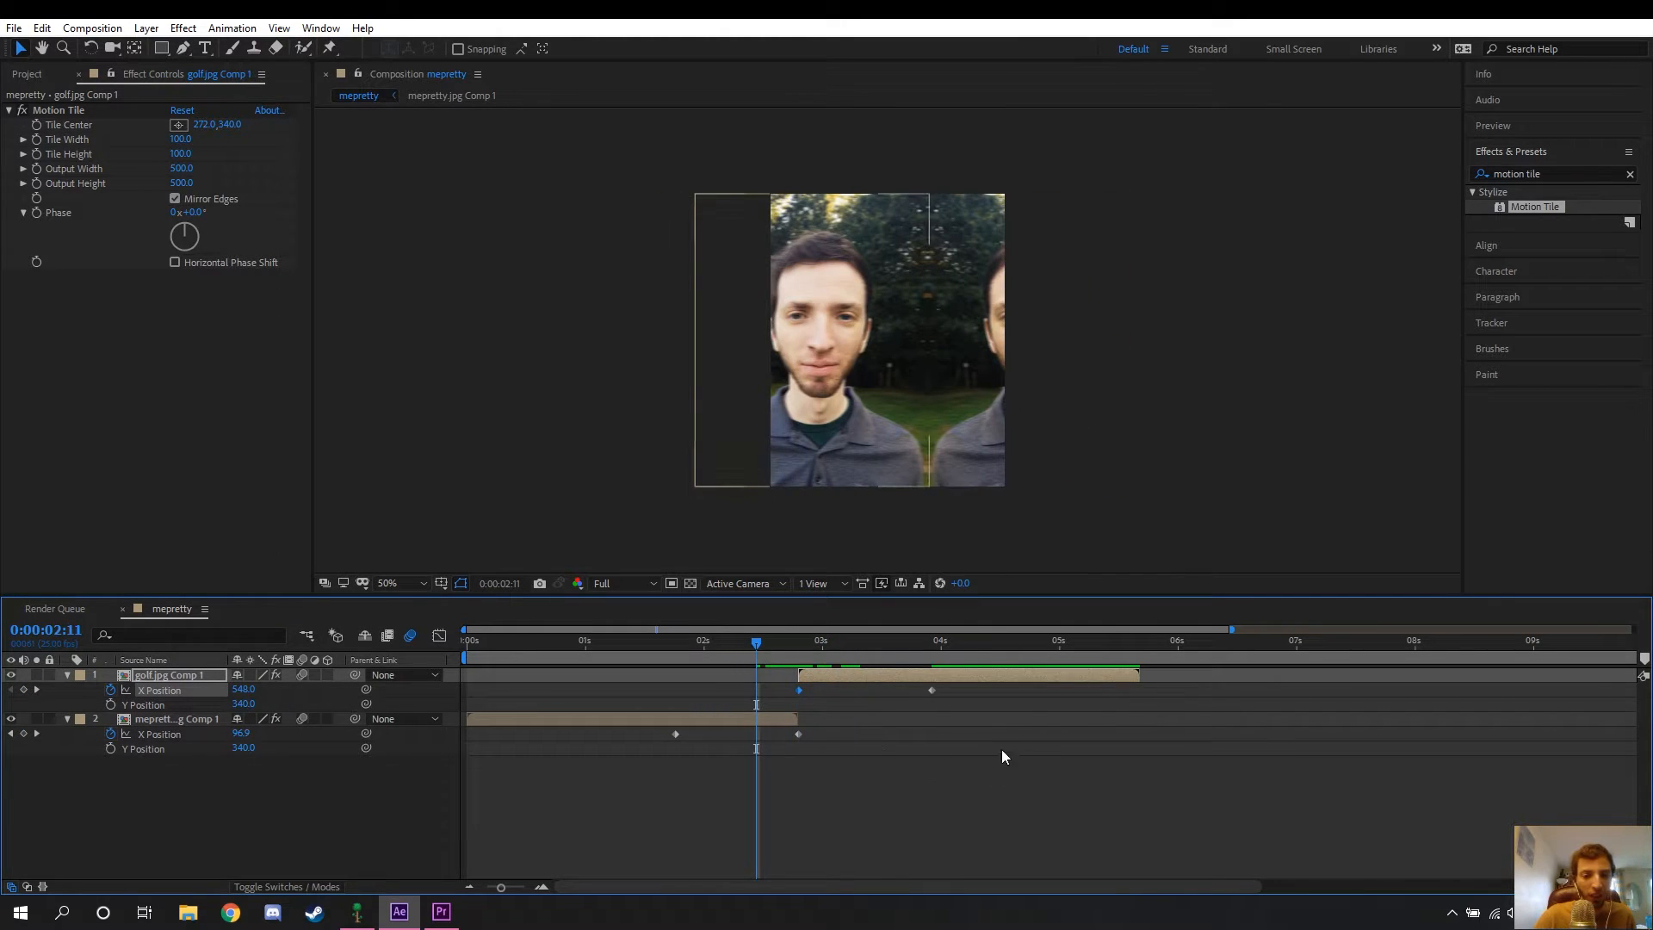
- Shape the X Position curves in the Graph Editor into steep ease ramps for a fast whip-in
left_click(176, 718)
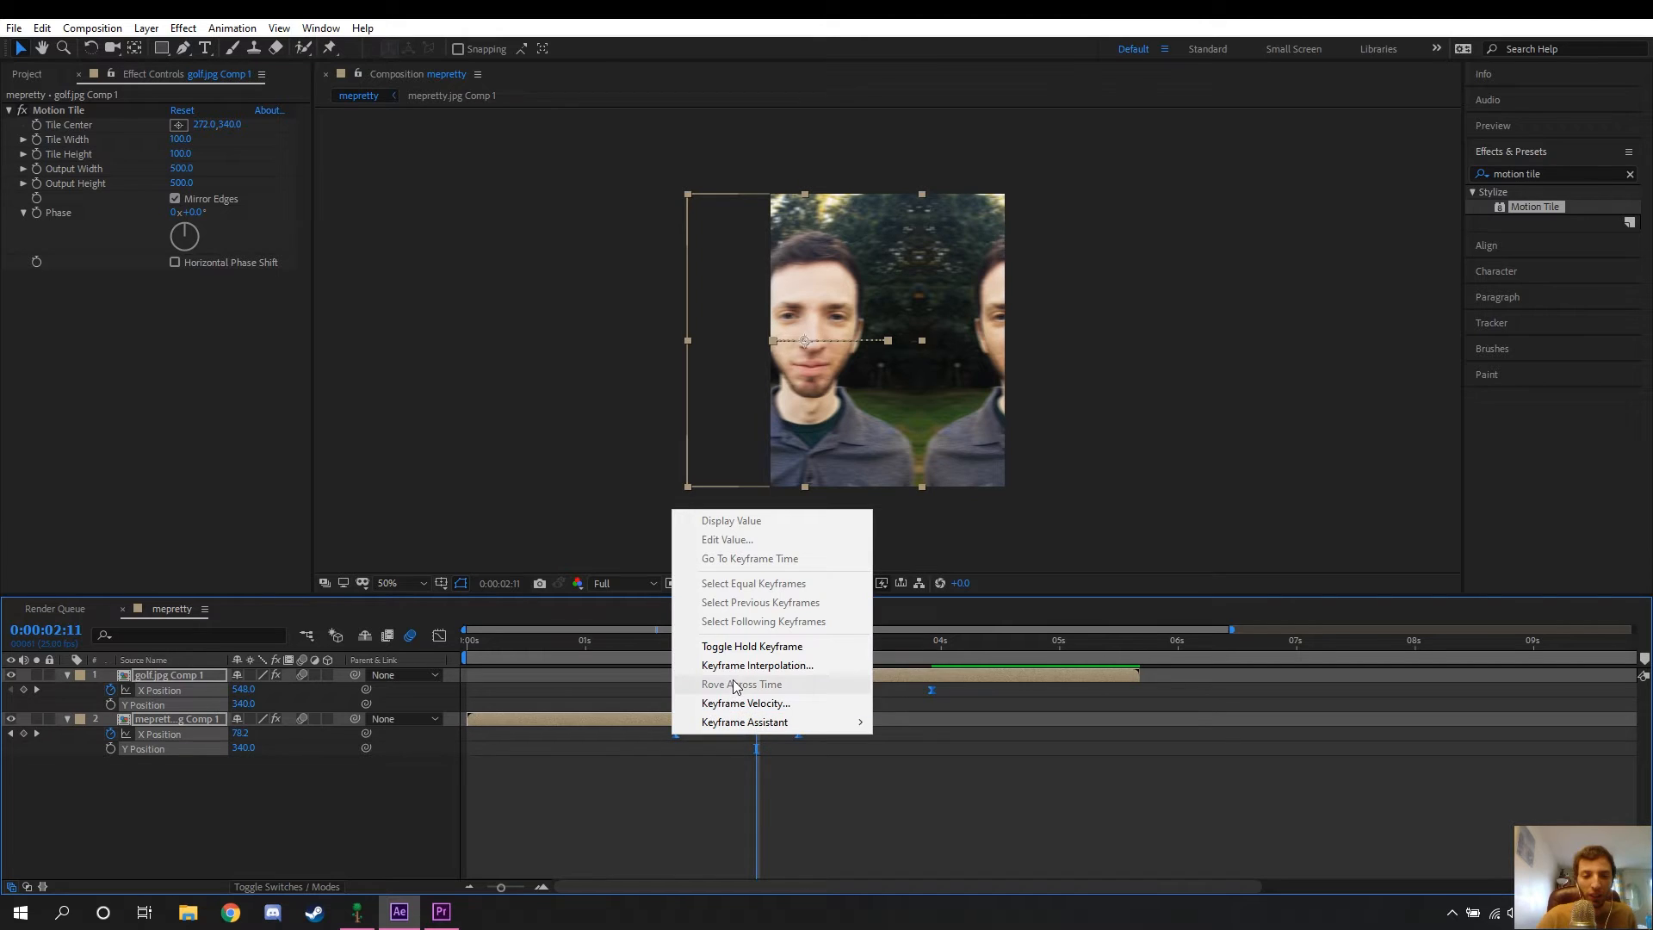
mouse_move(744, 721)
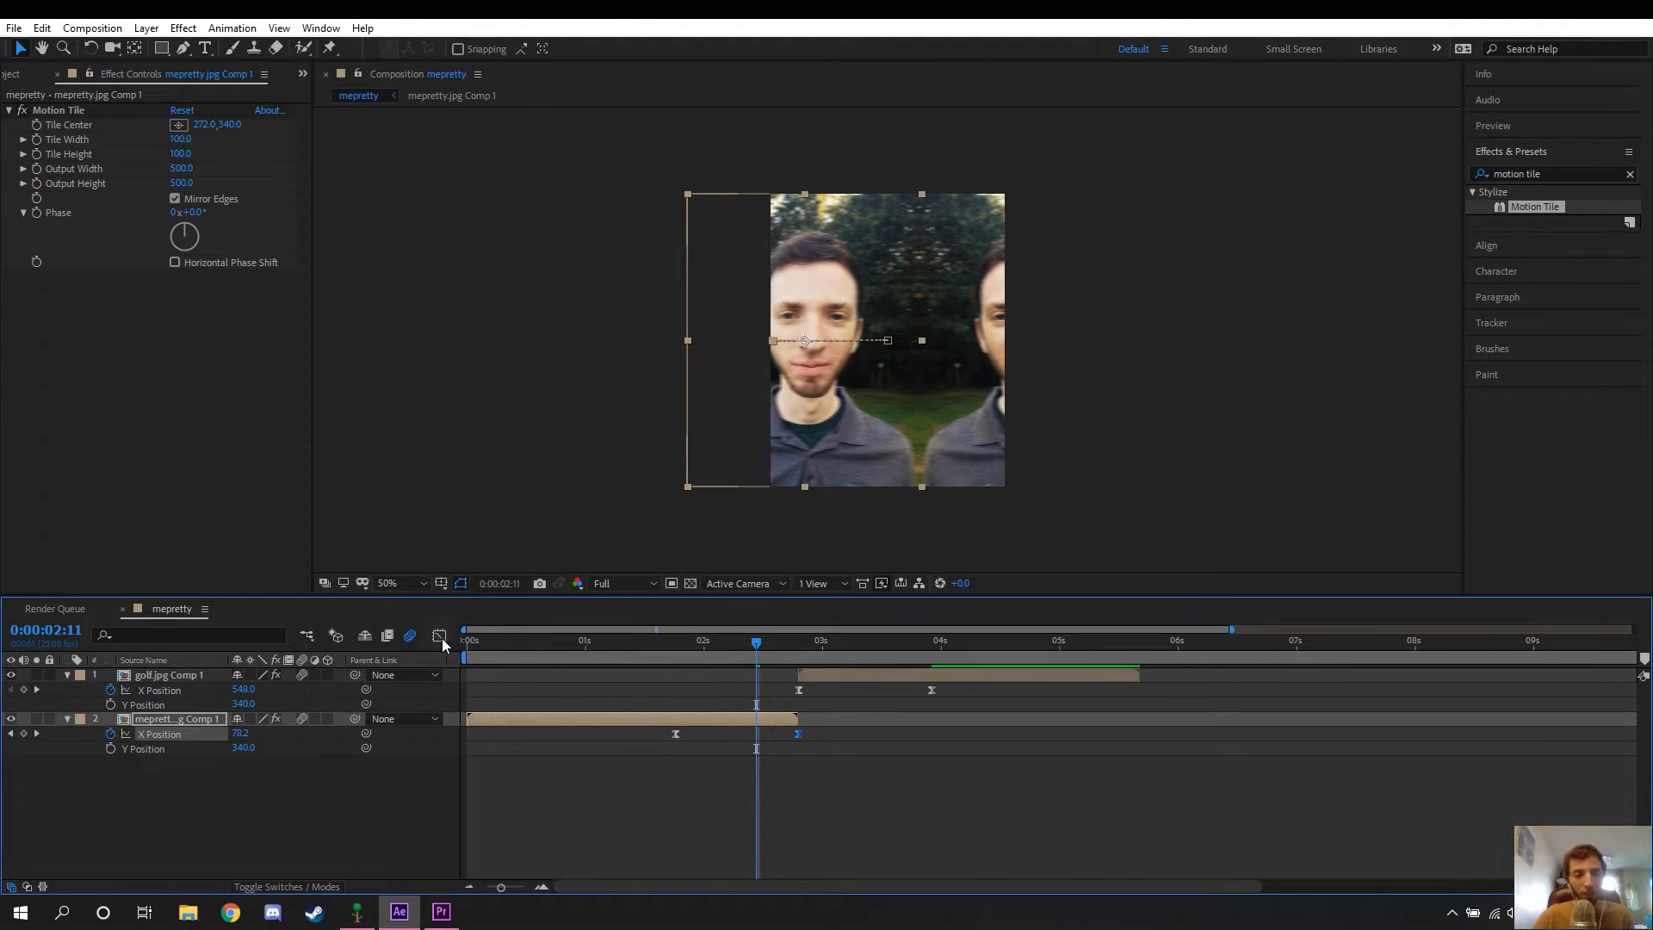
left_click(439, 635)
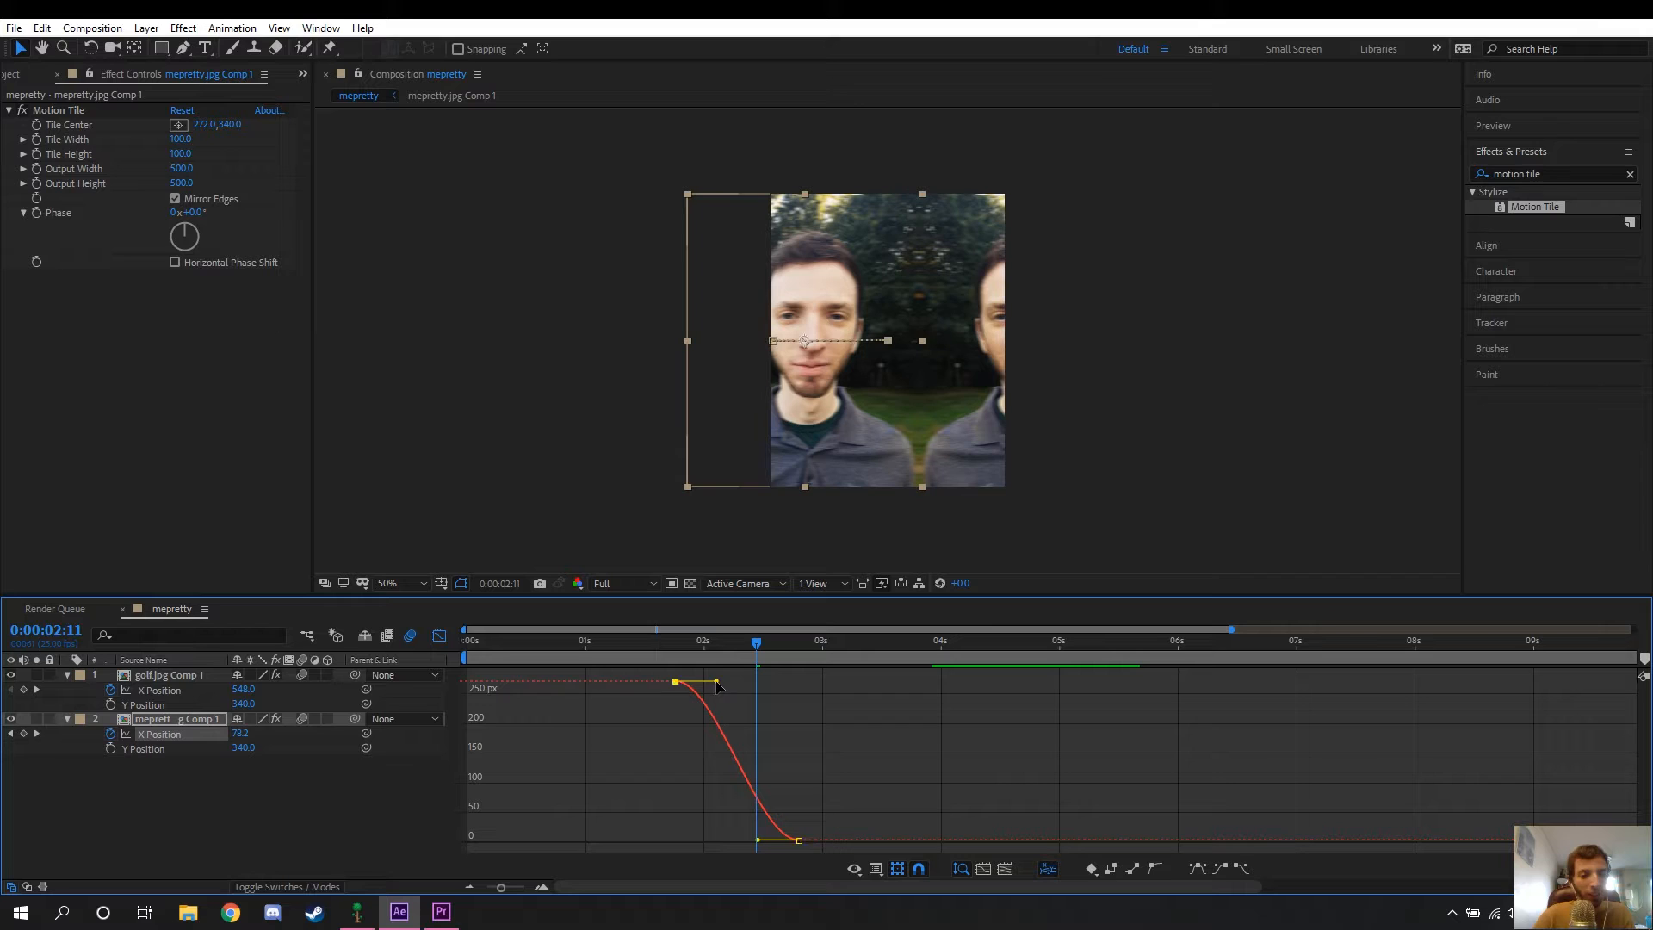
left_click_drag(716, 683, 779, 683)
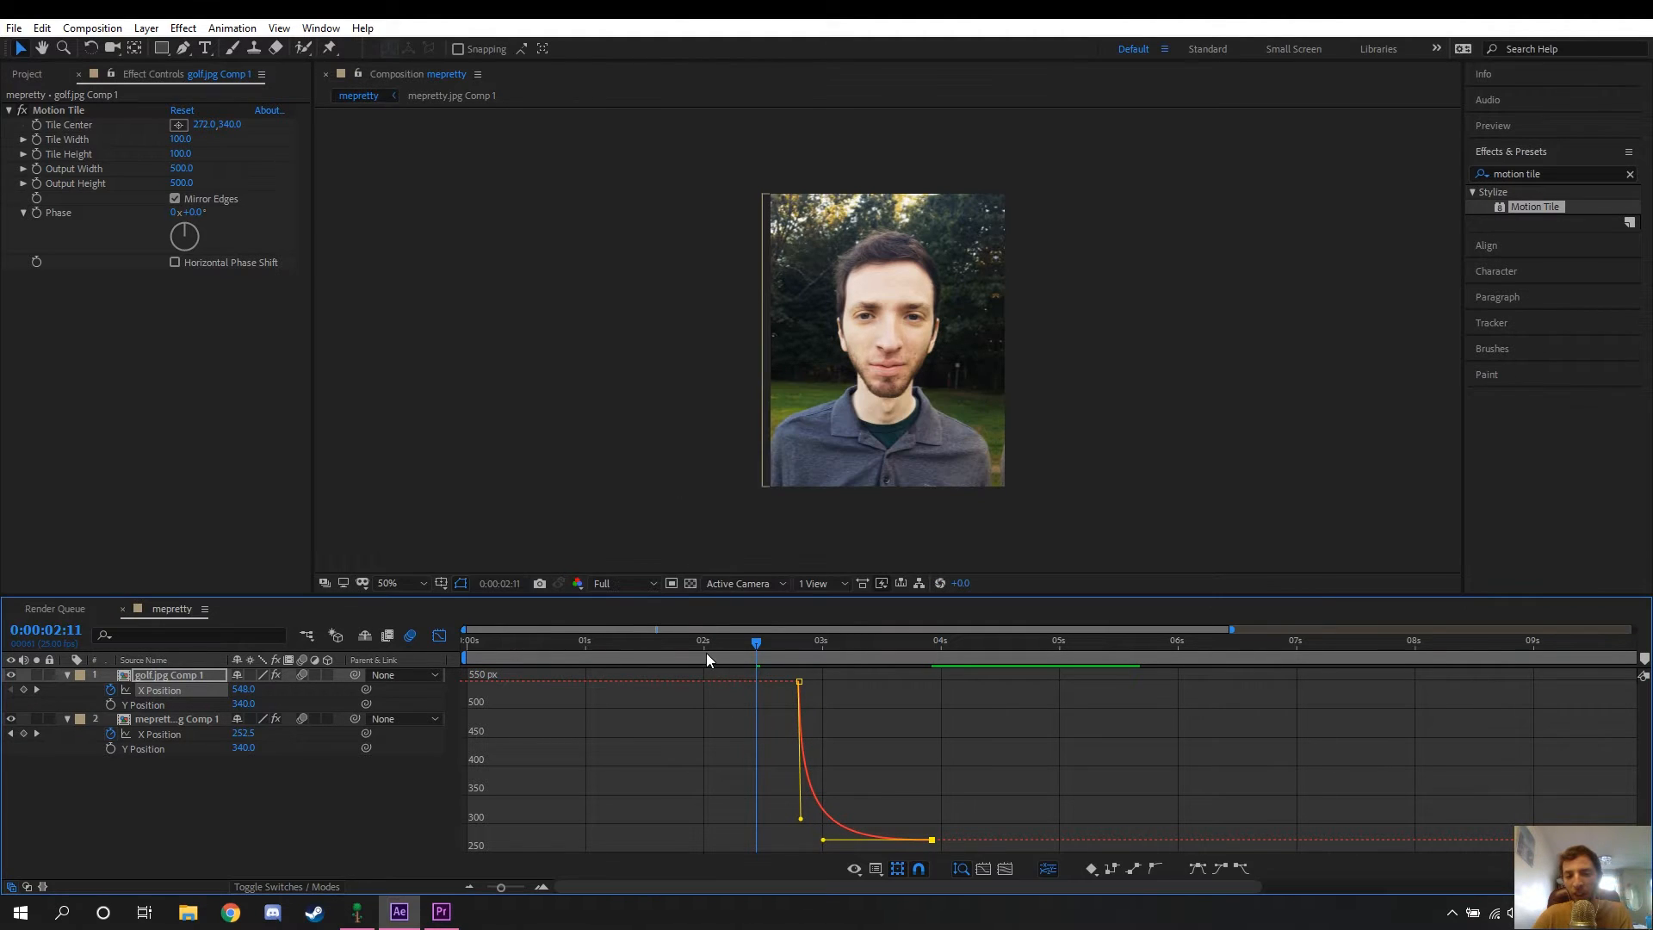
left_click(703, 641)
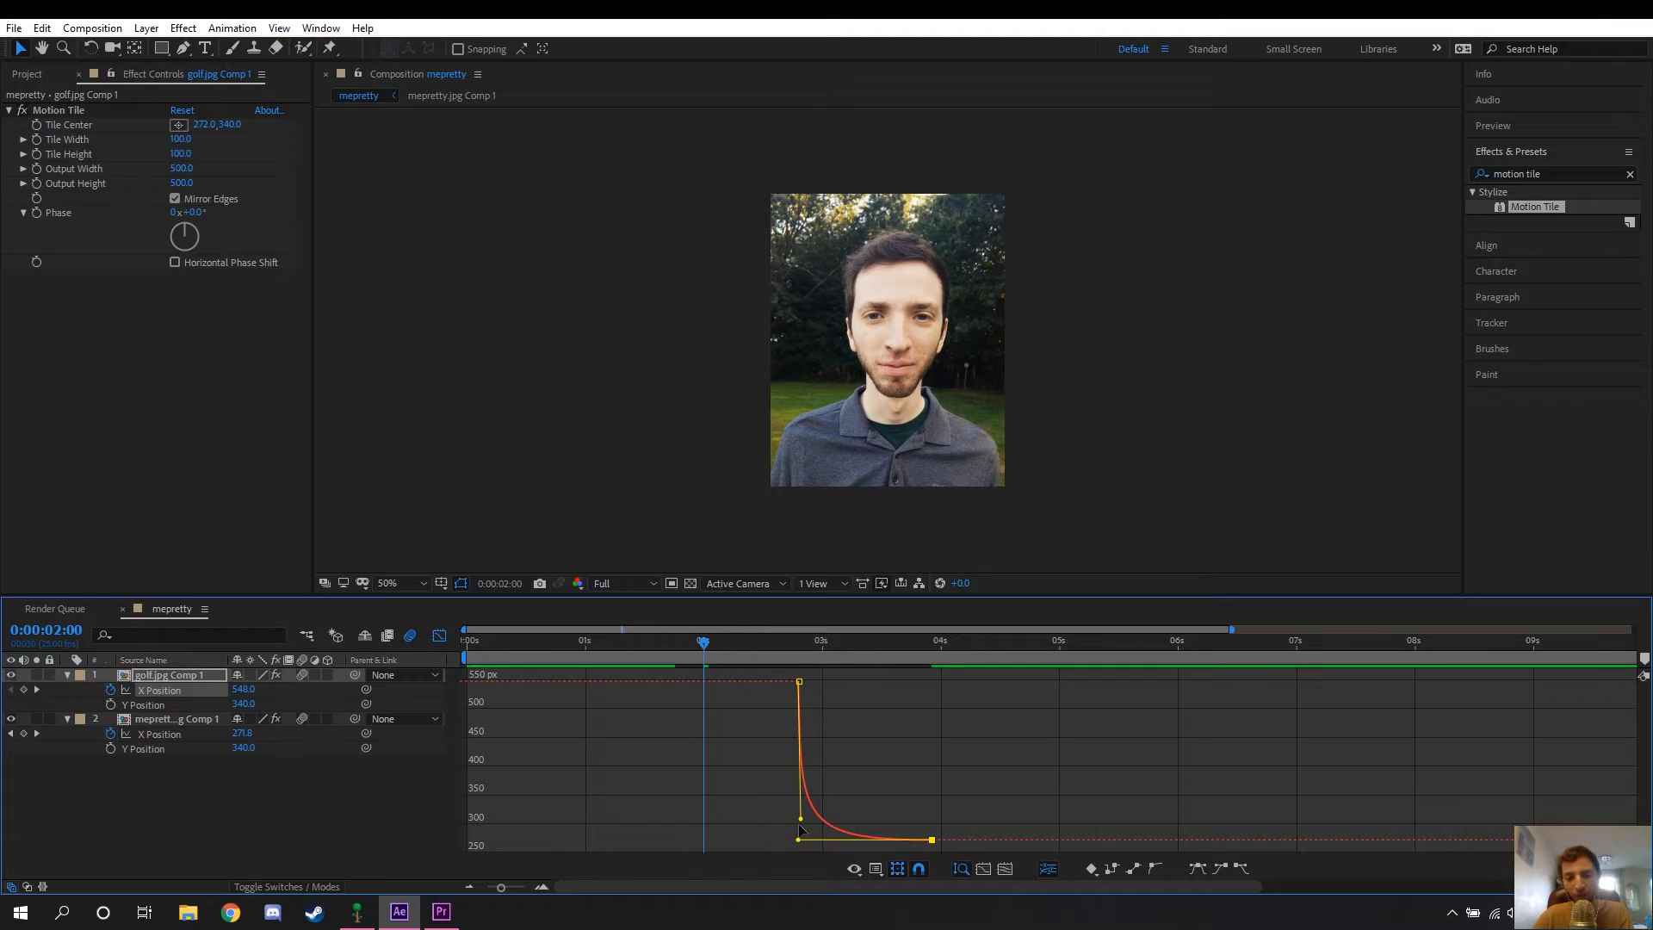
left_click_drag(702, 640, 666, 641)
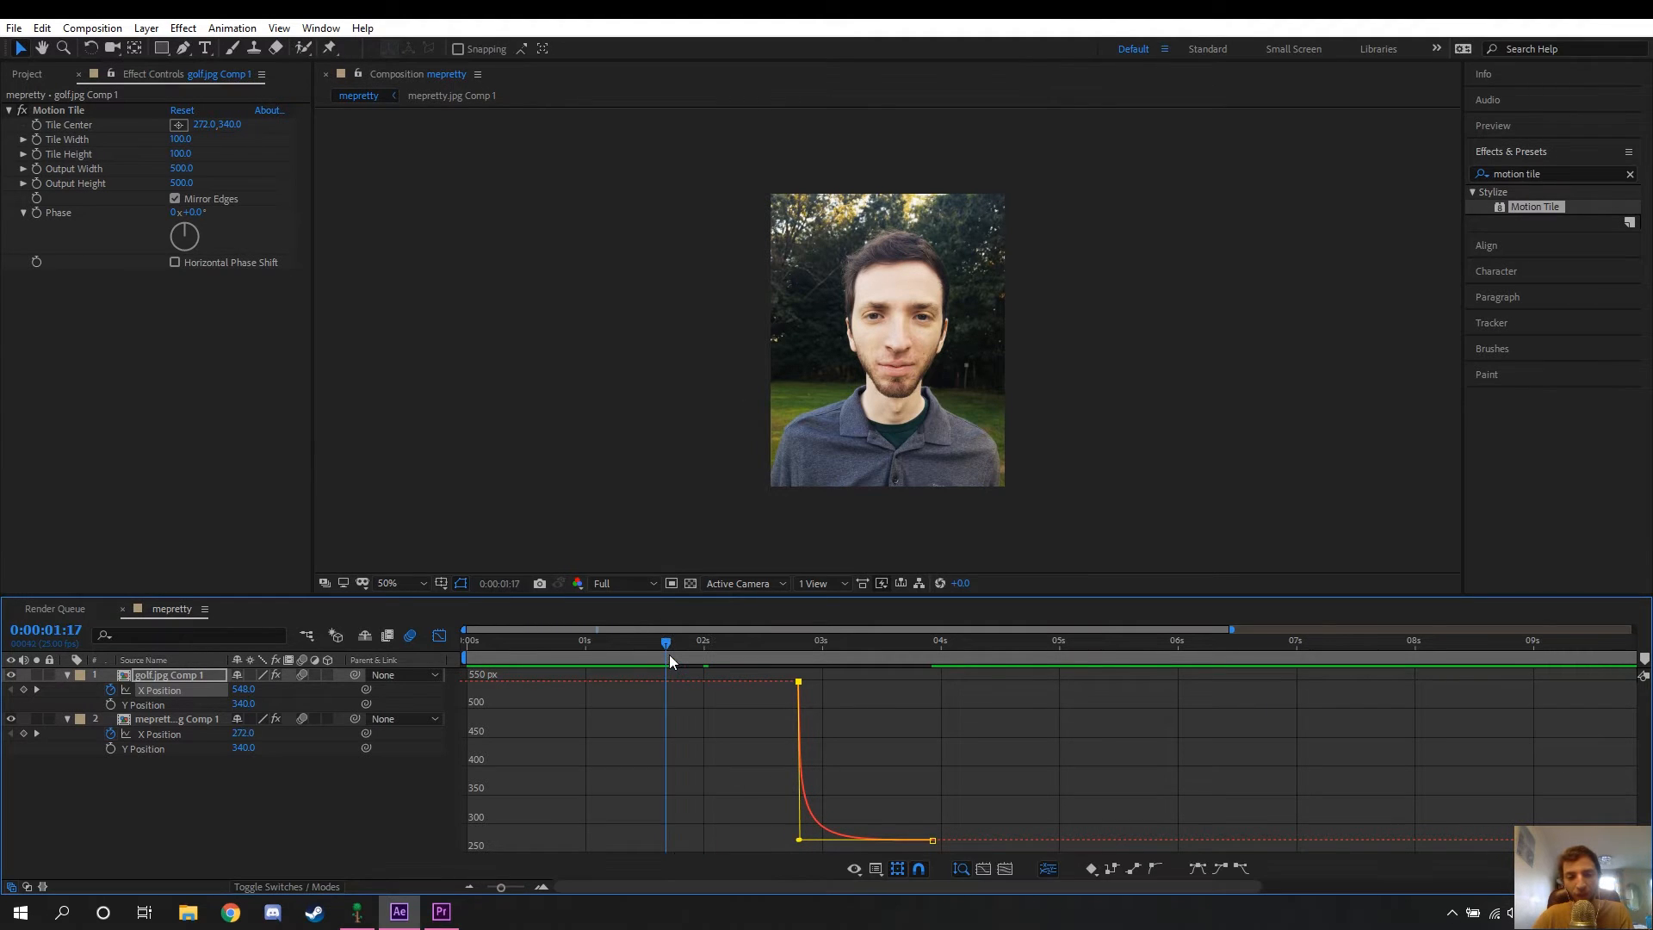
- Scrub the playhead around the cut to preview the eased slide transition
left_click(694, 640)
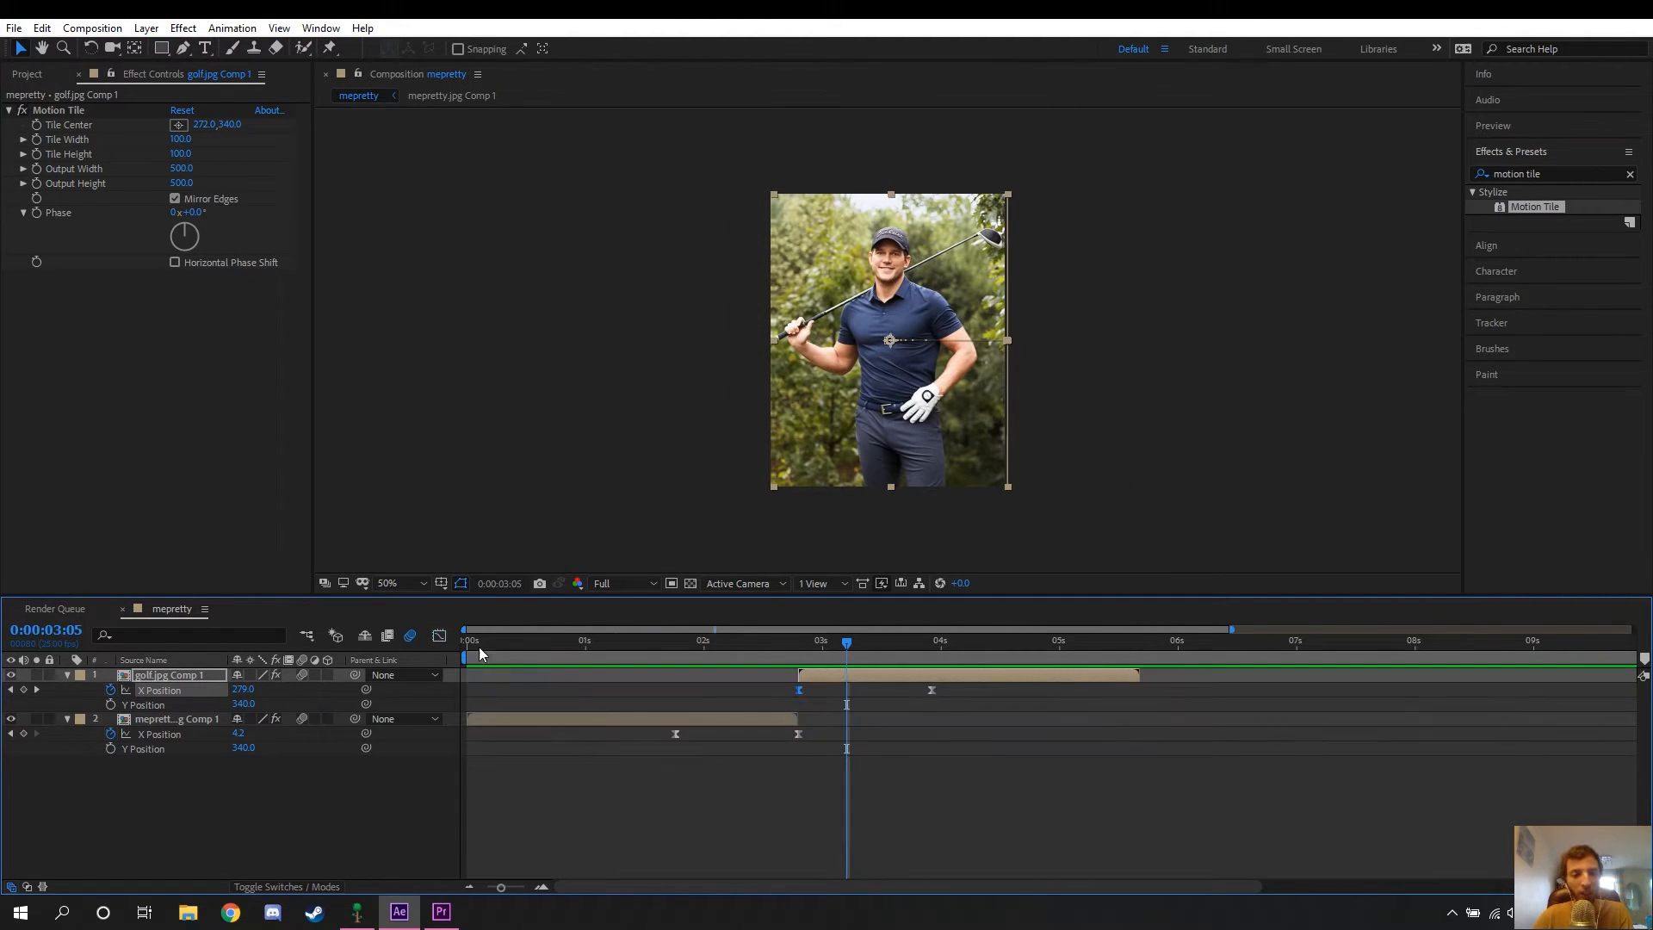
left_click(727, 640)
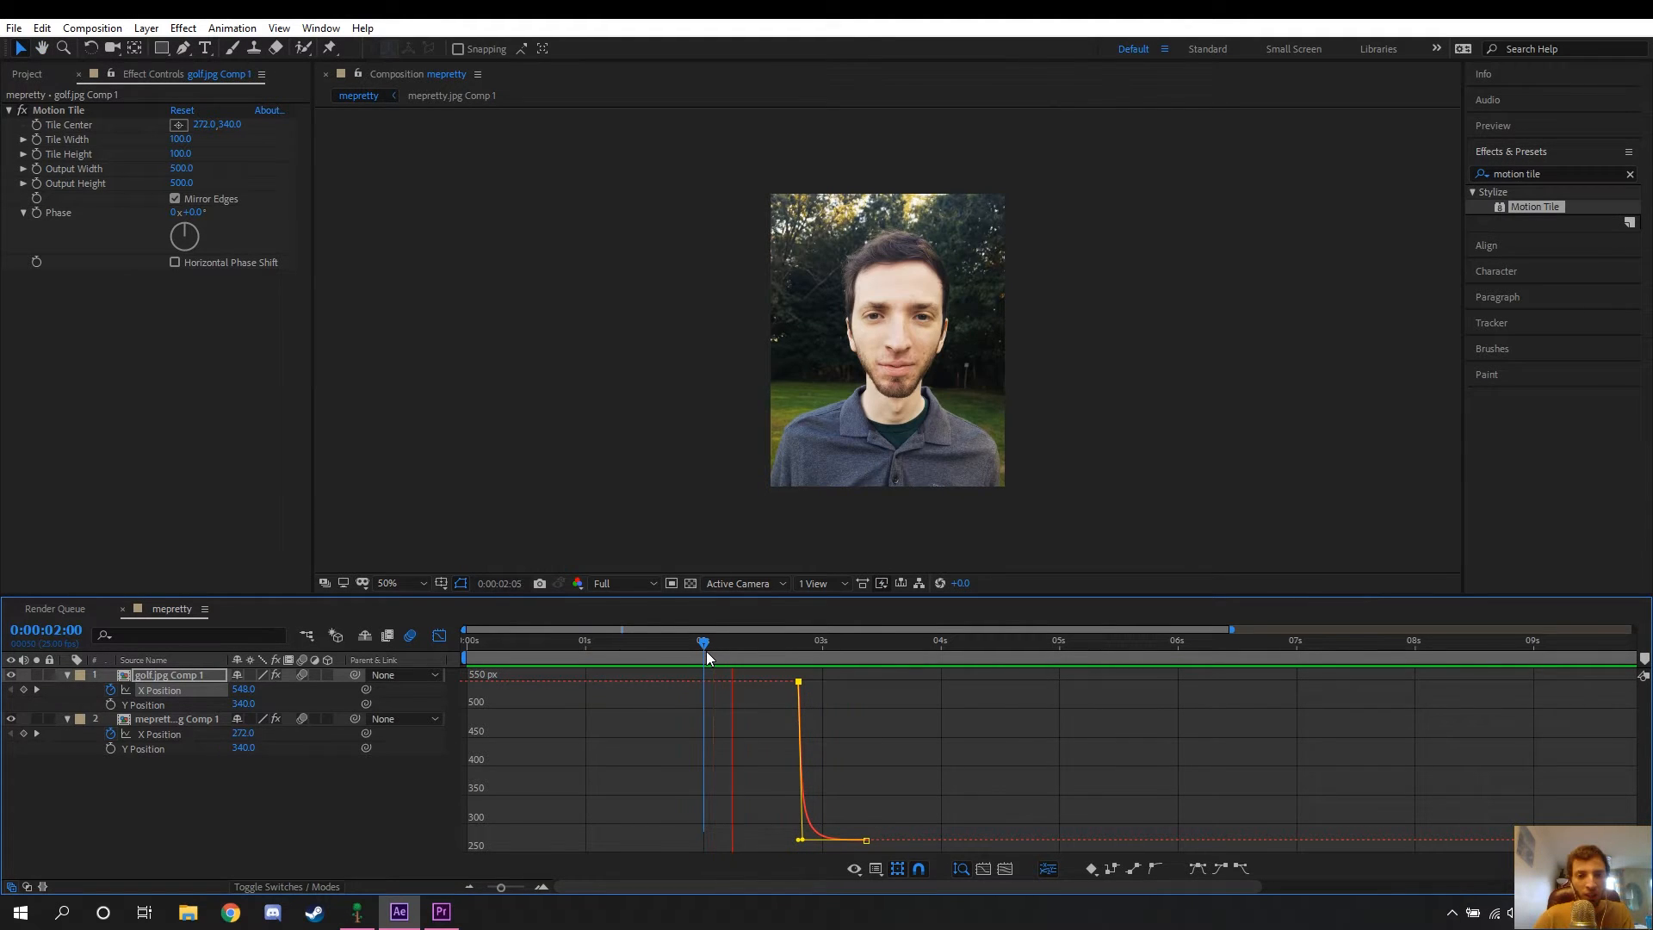
left_click_drag(702, 640, 651, 640)
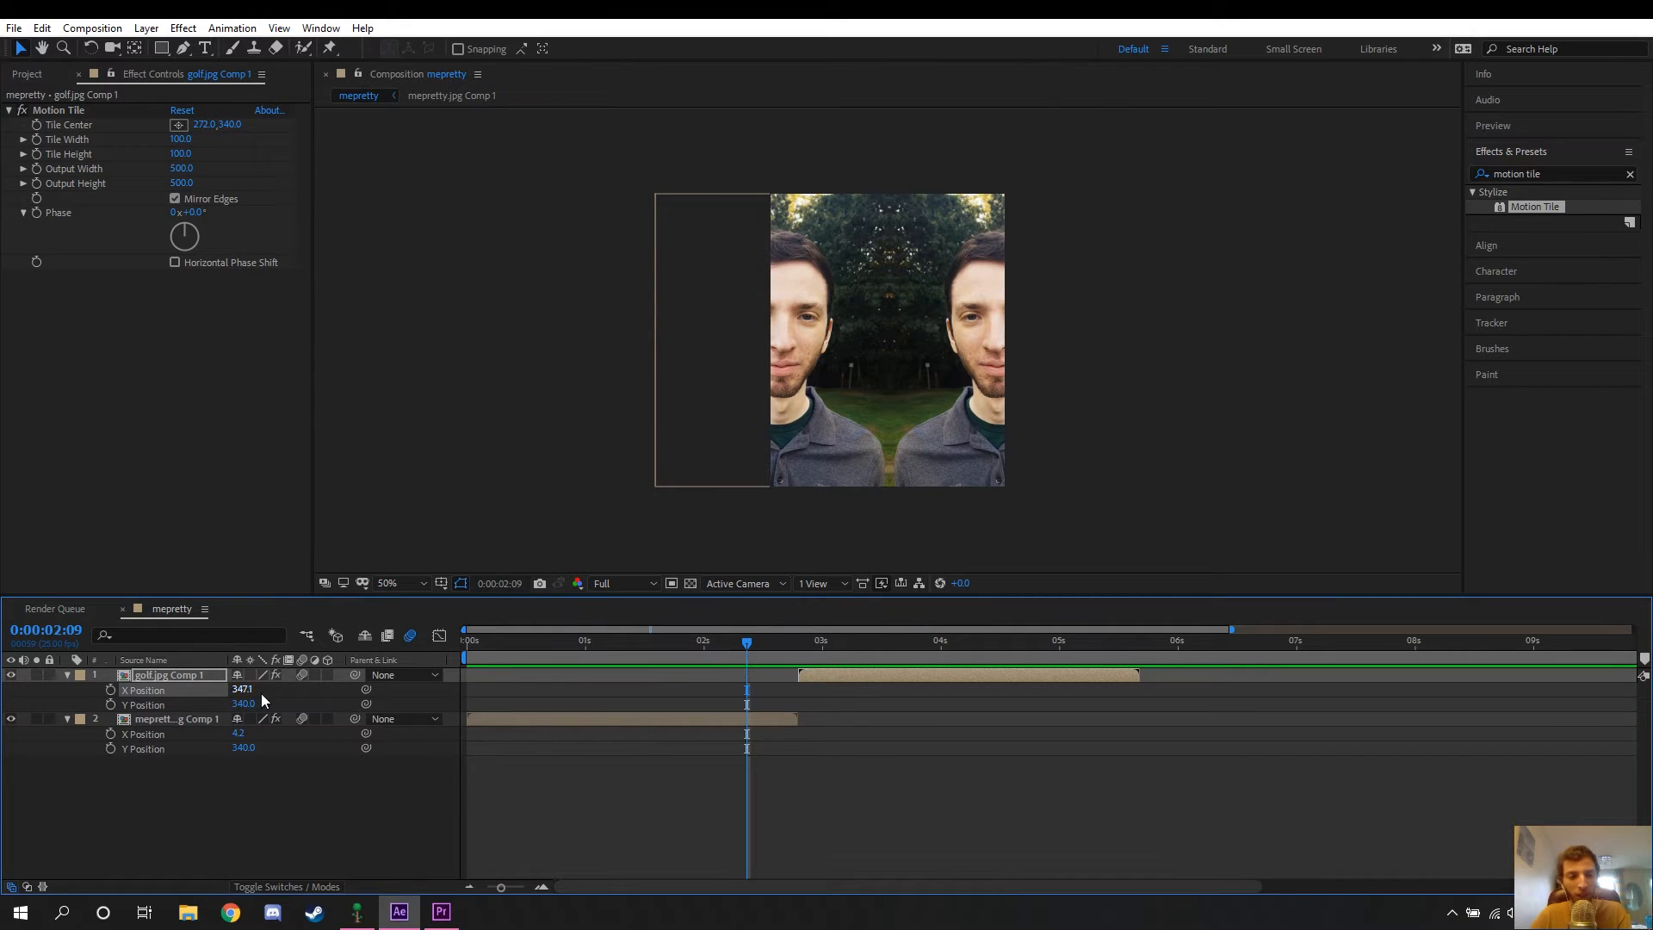
- Reset both layers' X Position values to their default centred position
right_click(143, 688)
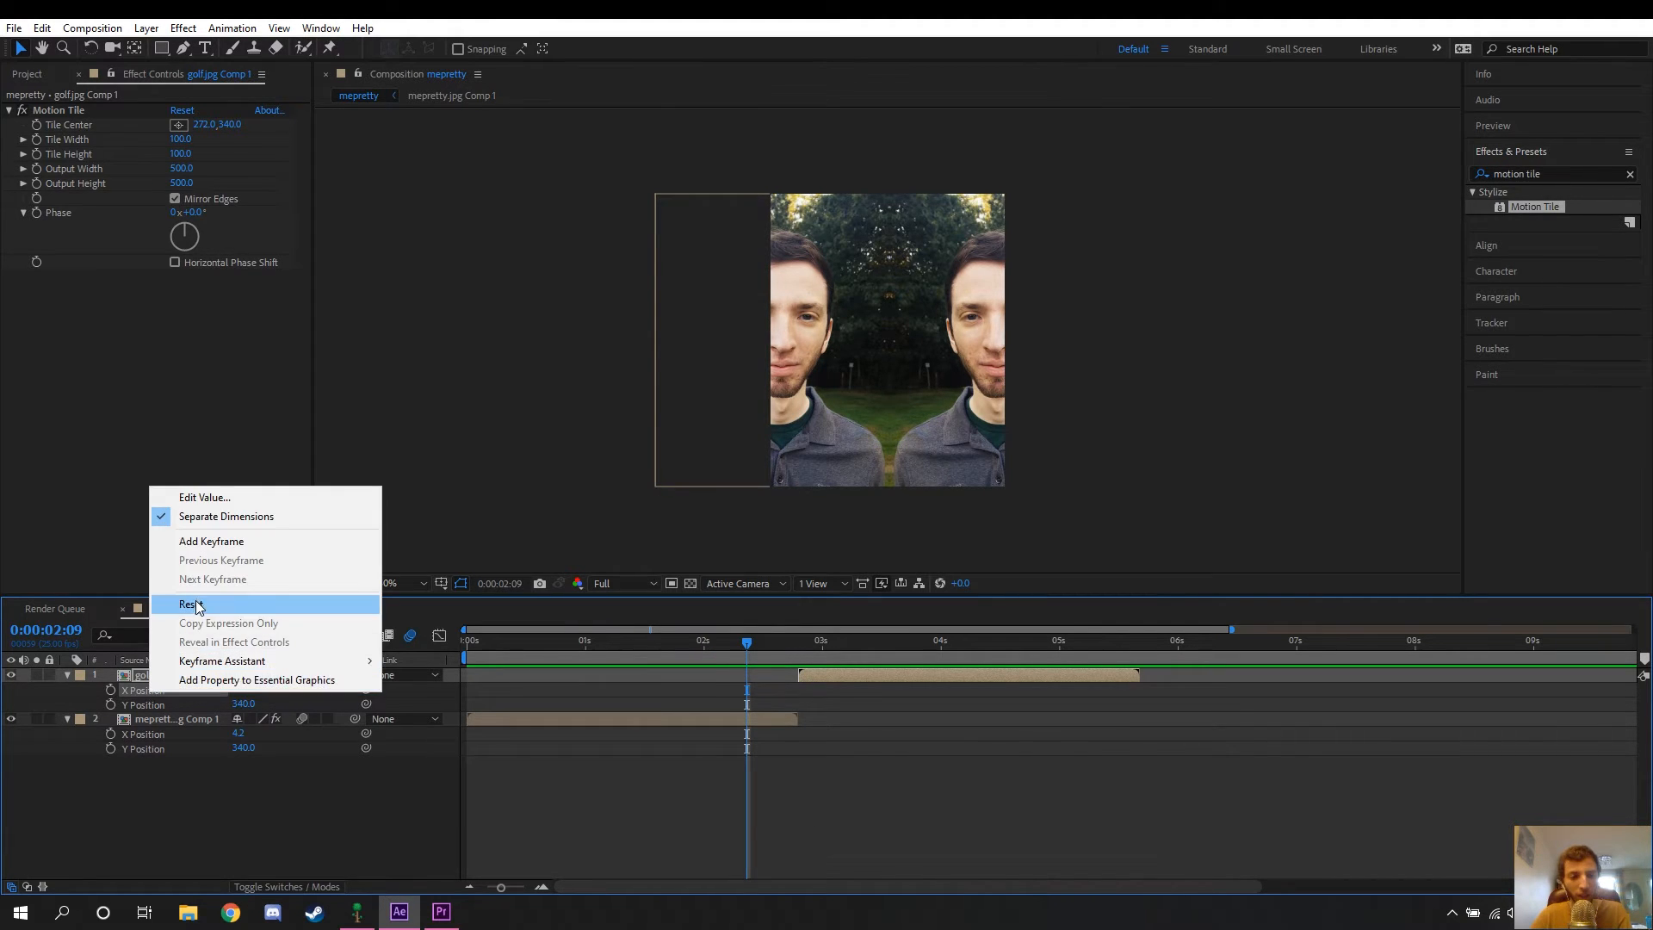
left_click(189, 602)
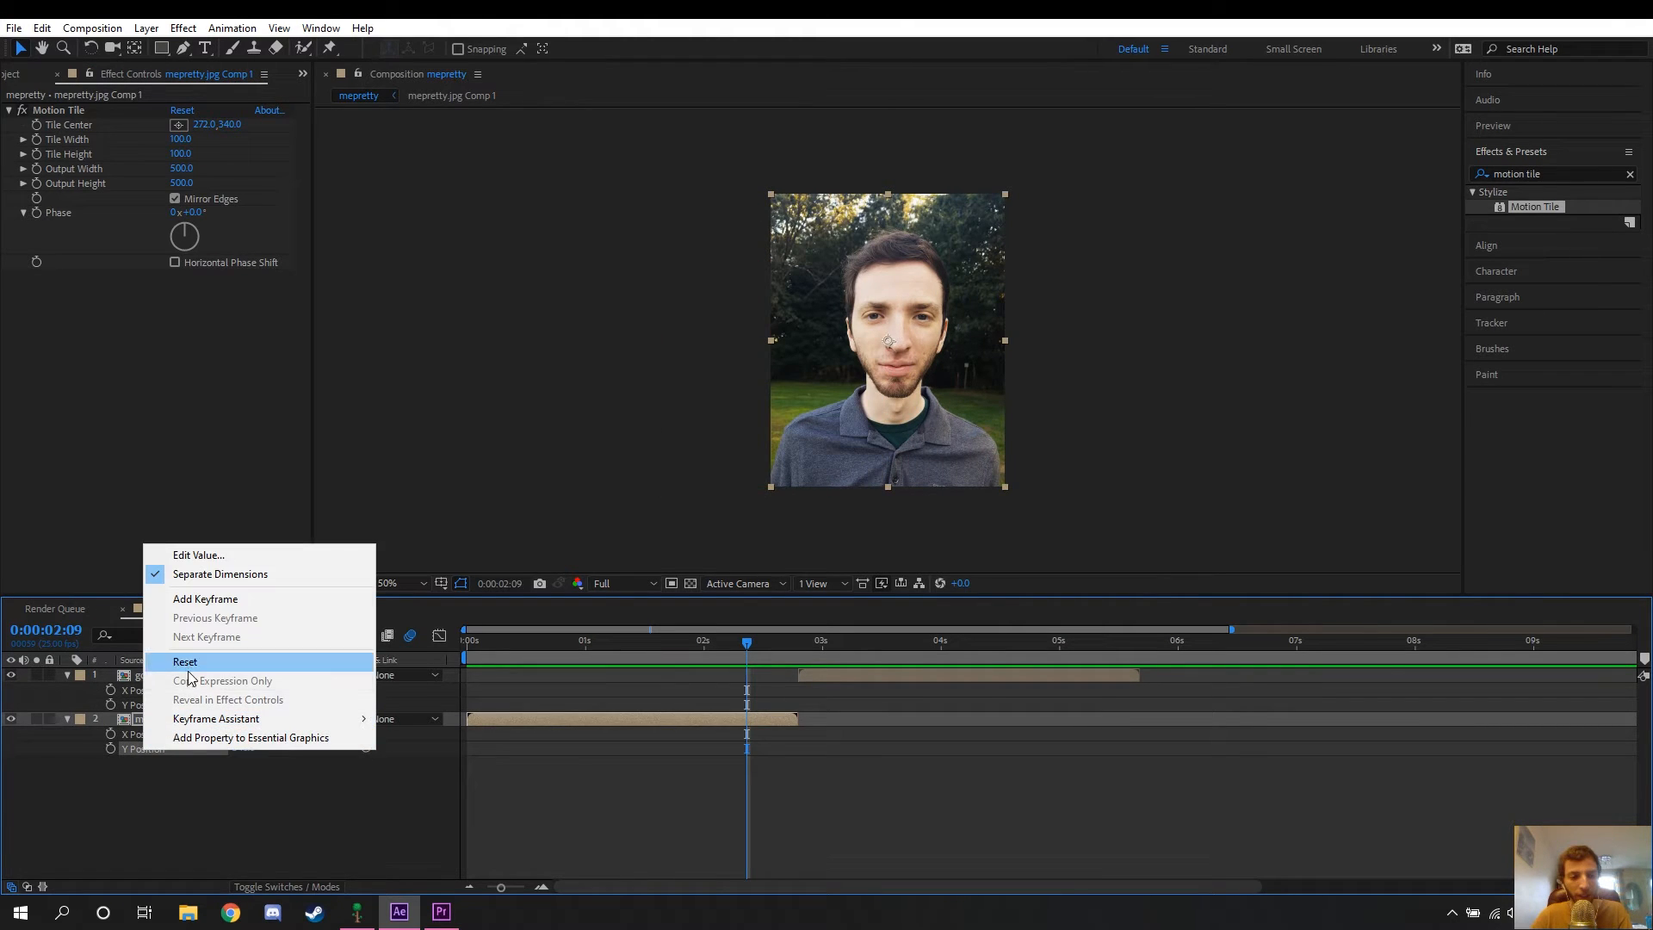
left_click(184, 661)
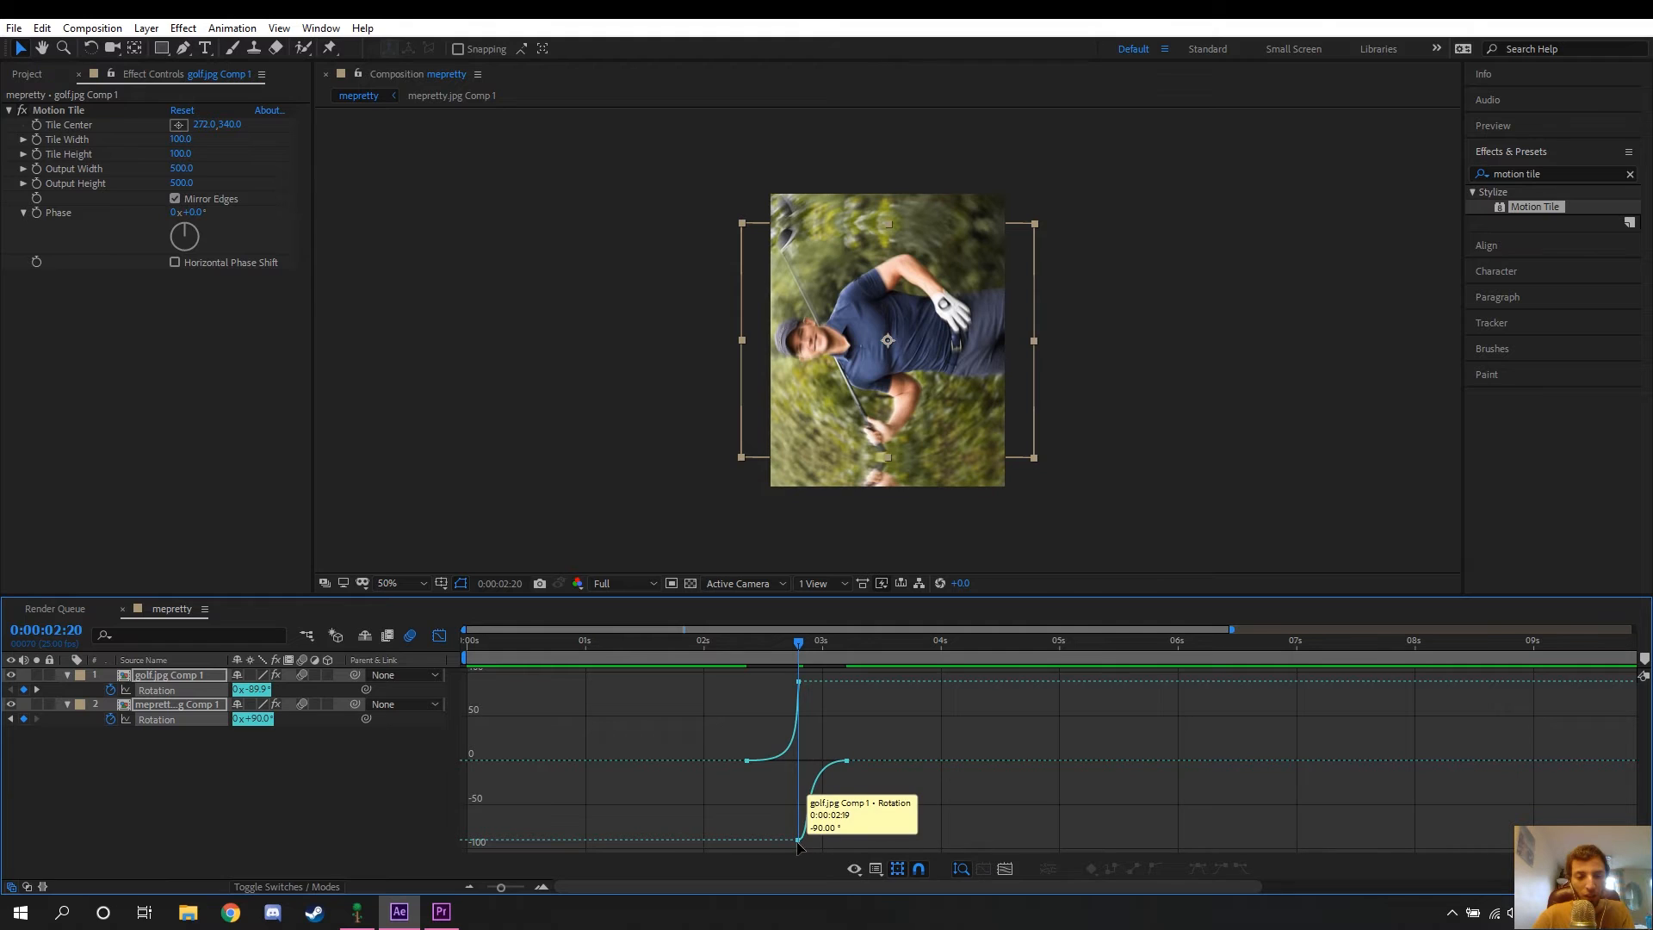
- Easy Ease the 90° and -90° Rotation keyframes and preview the spin across the cut
key("ctrl+s")
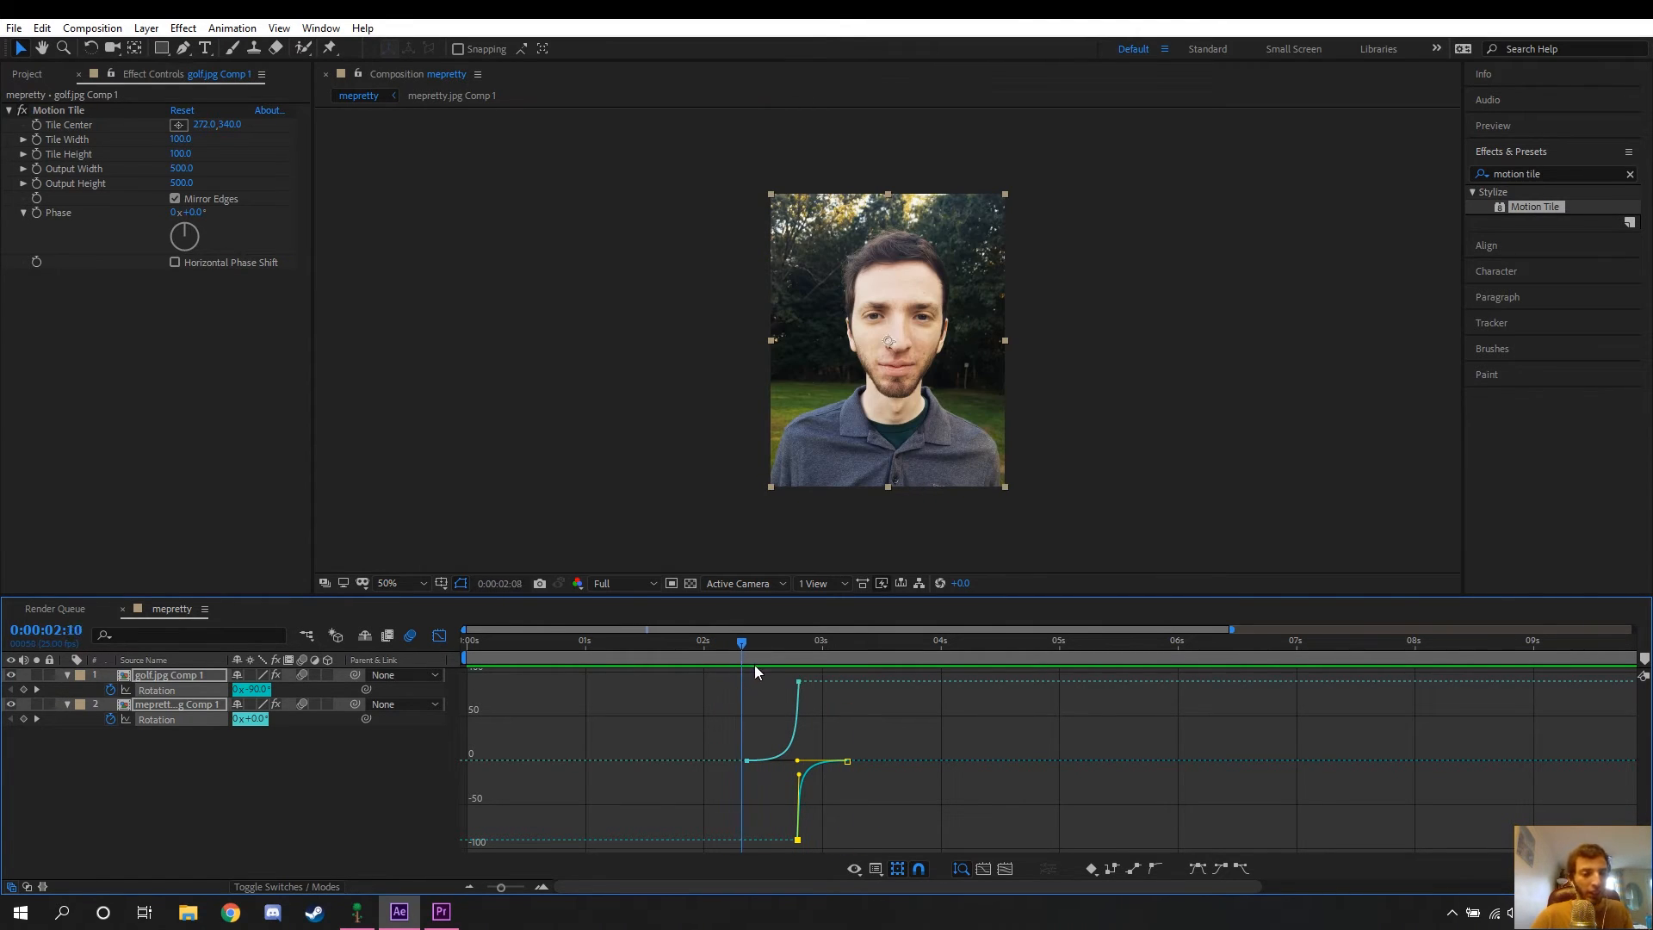
left_click_drag(740, 640, 797, 641)
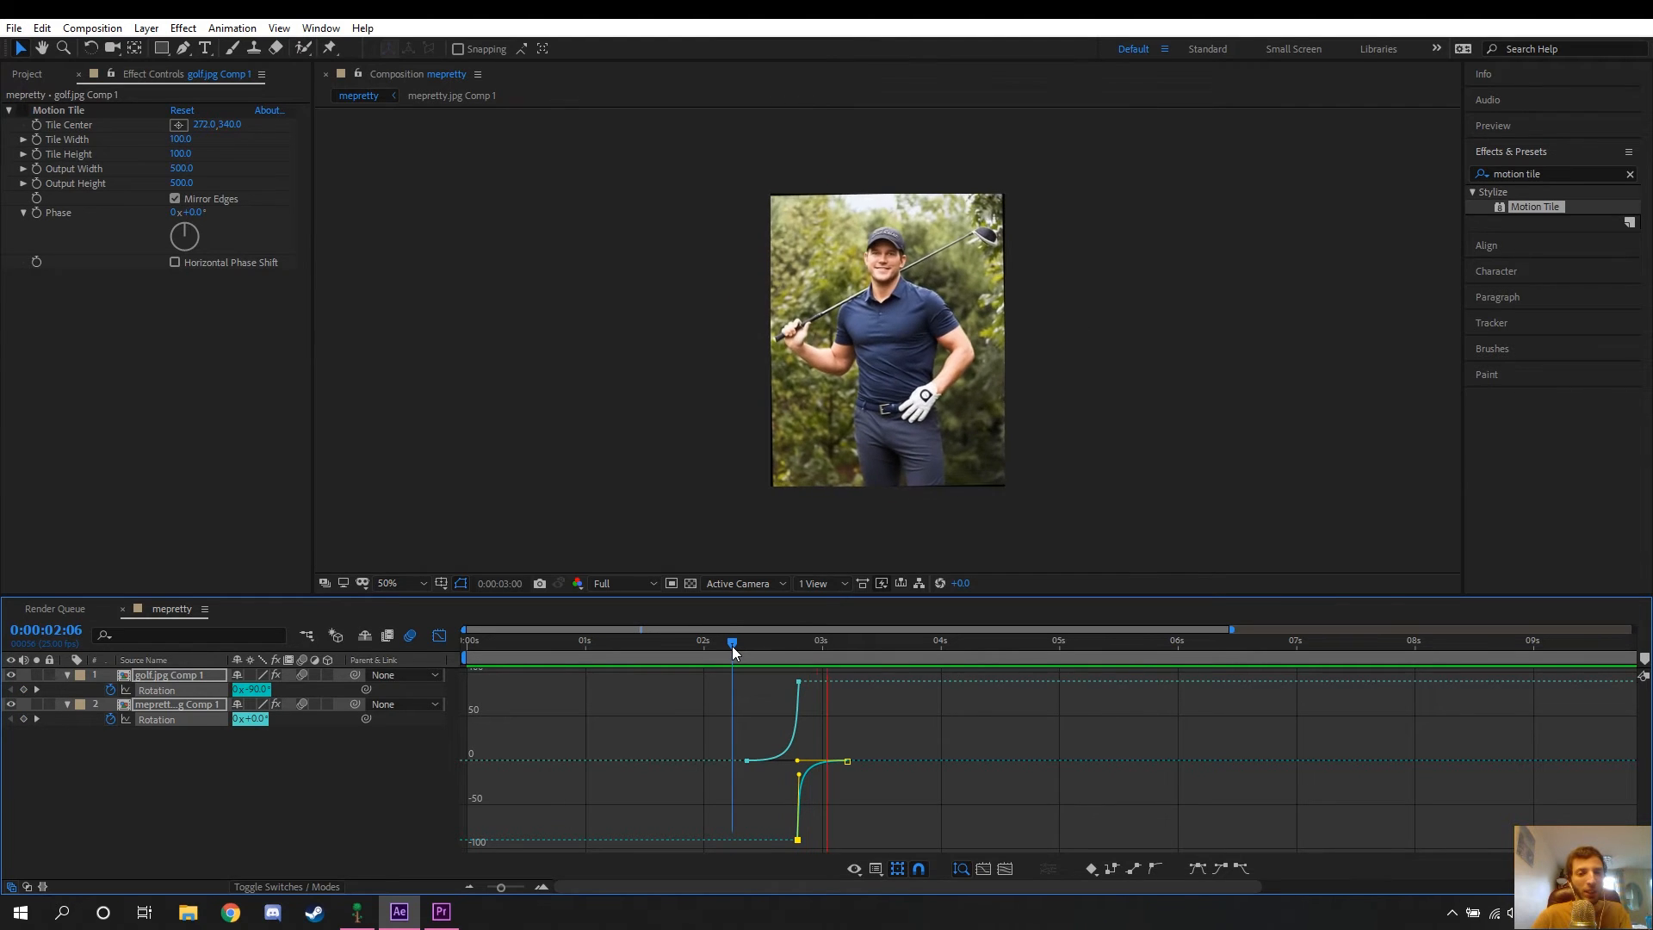
left_click(670, 641)
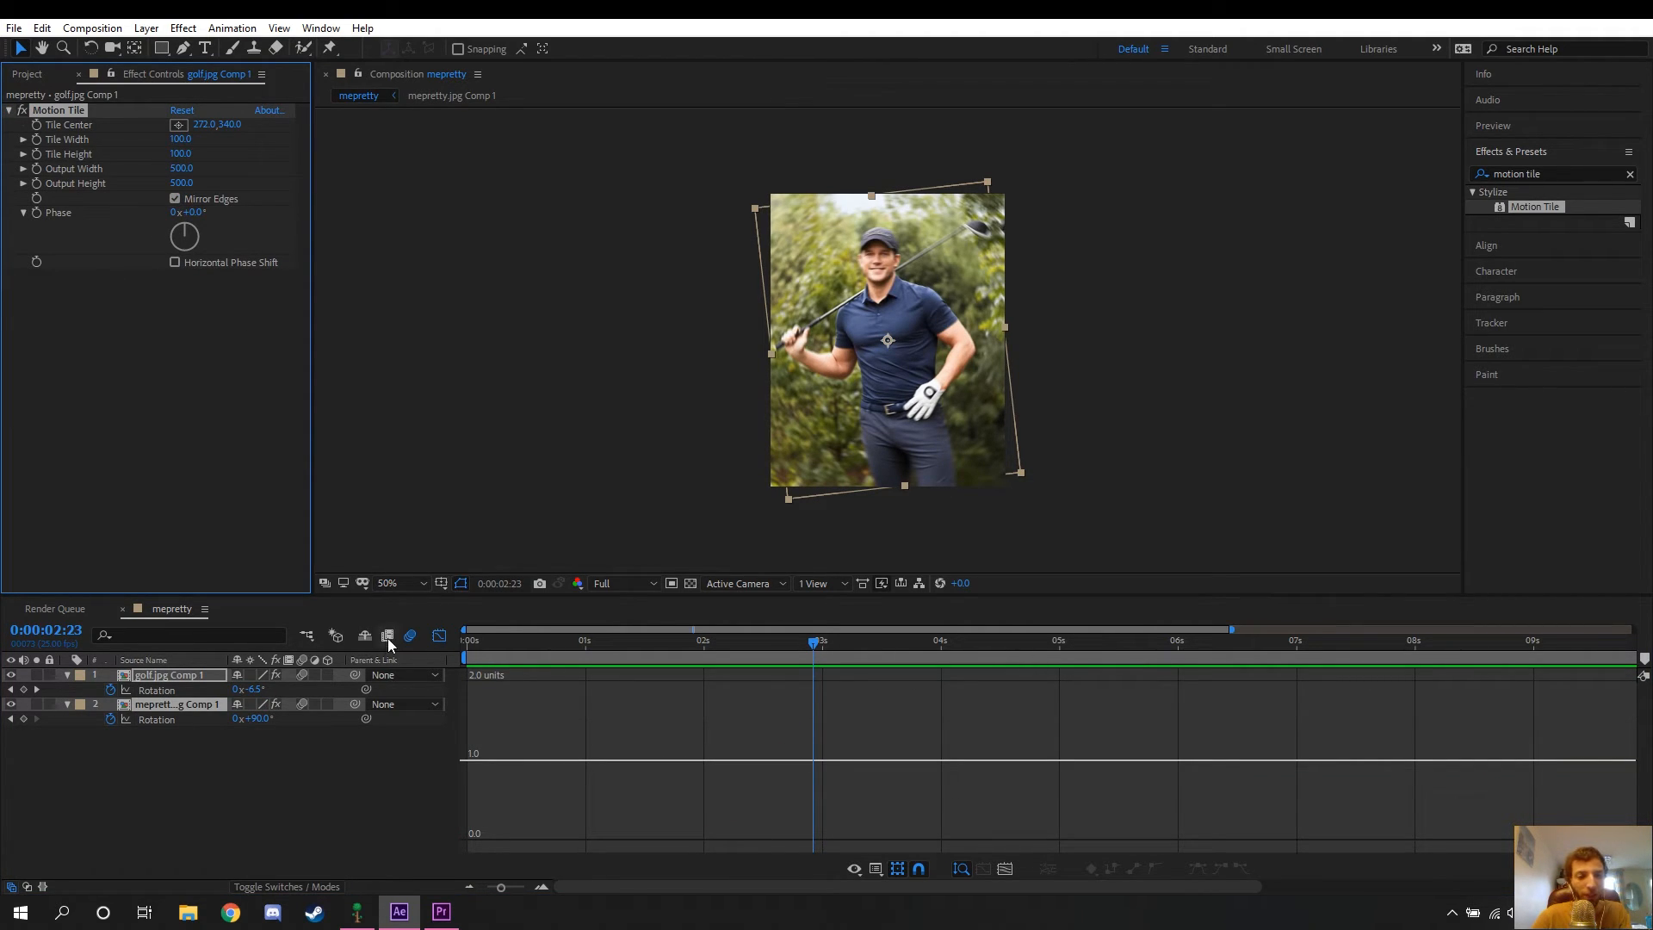
mouse_move(410, 636)
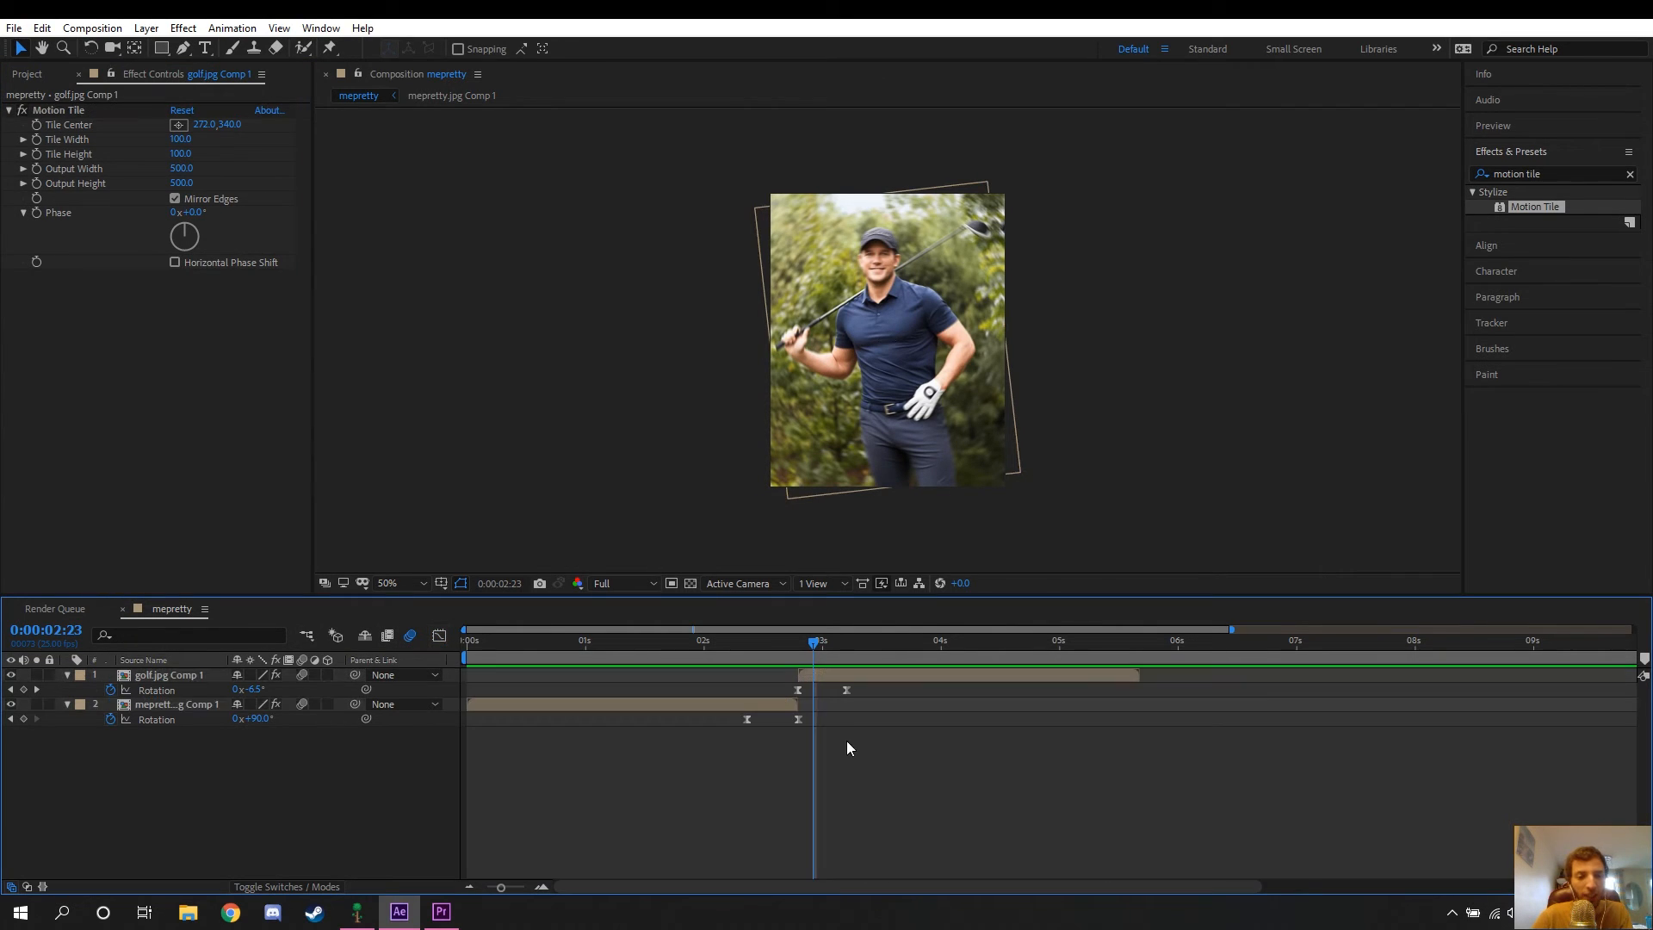
- Keyframe Scale 100→58% on the outgoing layer and 173→100% on the incoming one
left_click(177, 703)
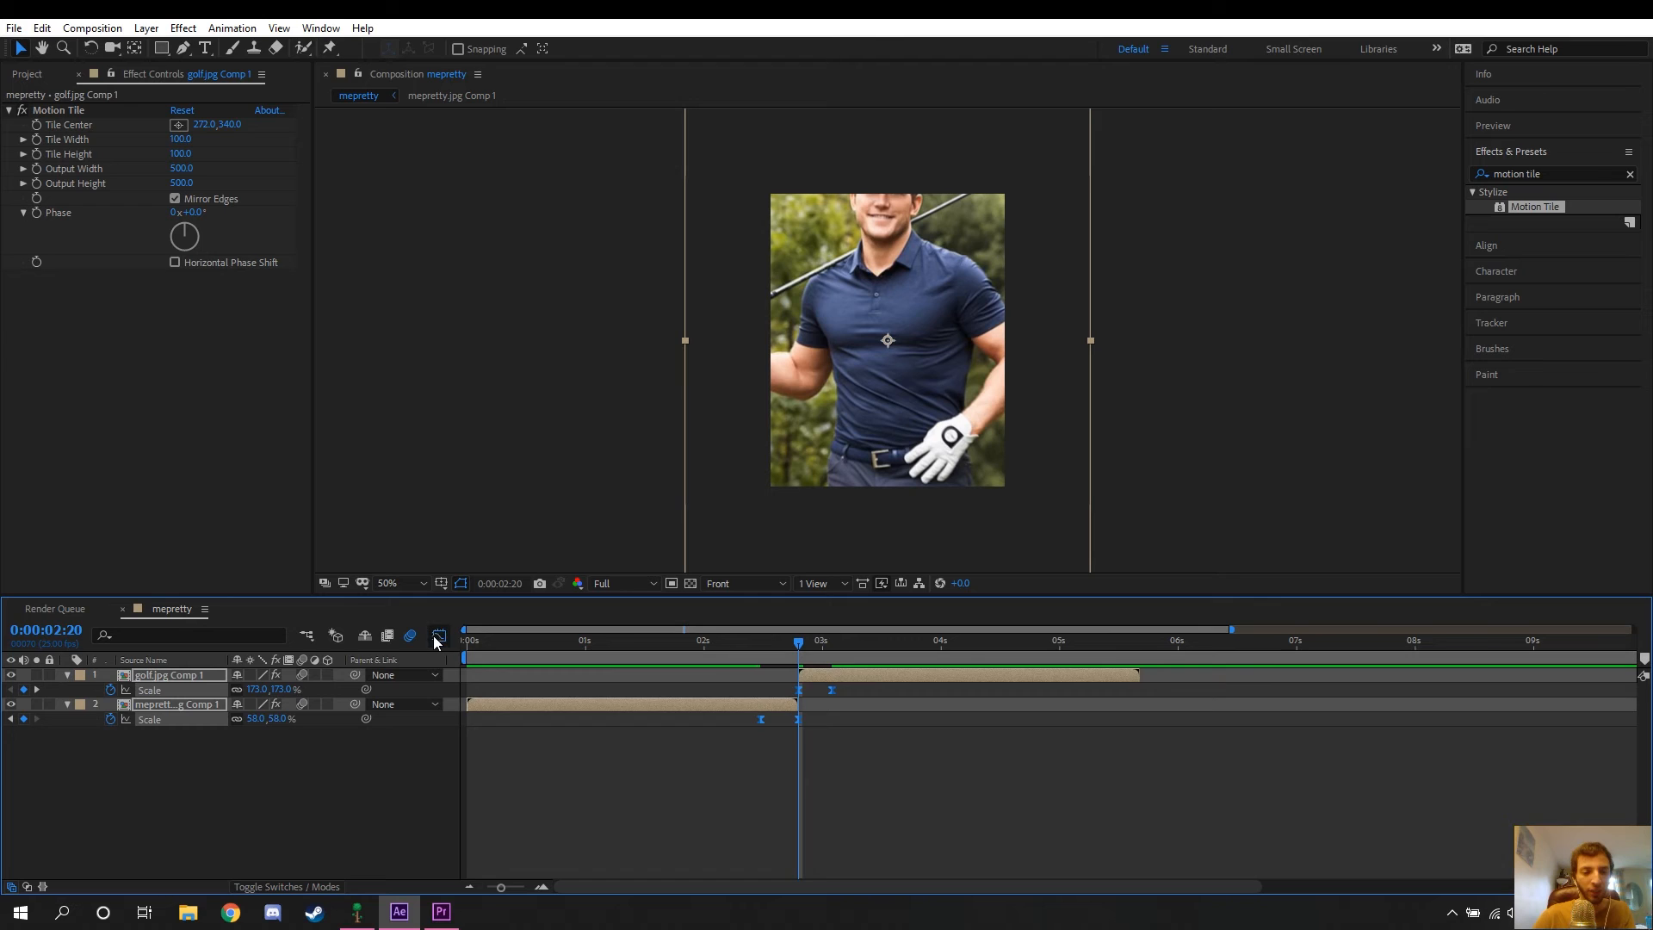
- Easy Ease the Scale keyframes and view them as a speed graph for a sharp zoom
left_click(439, 635)
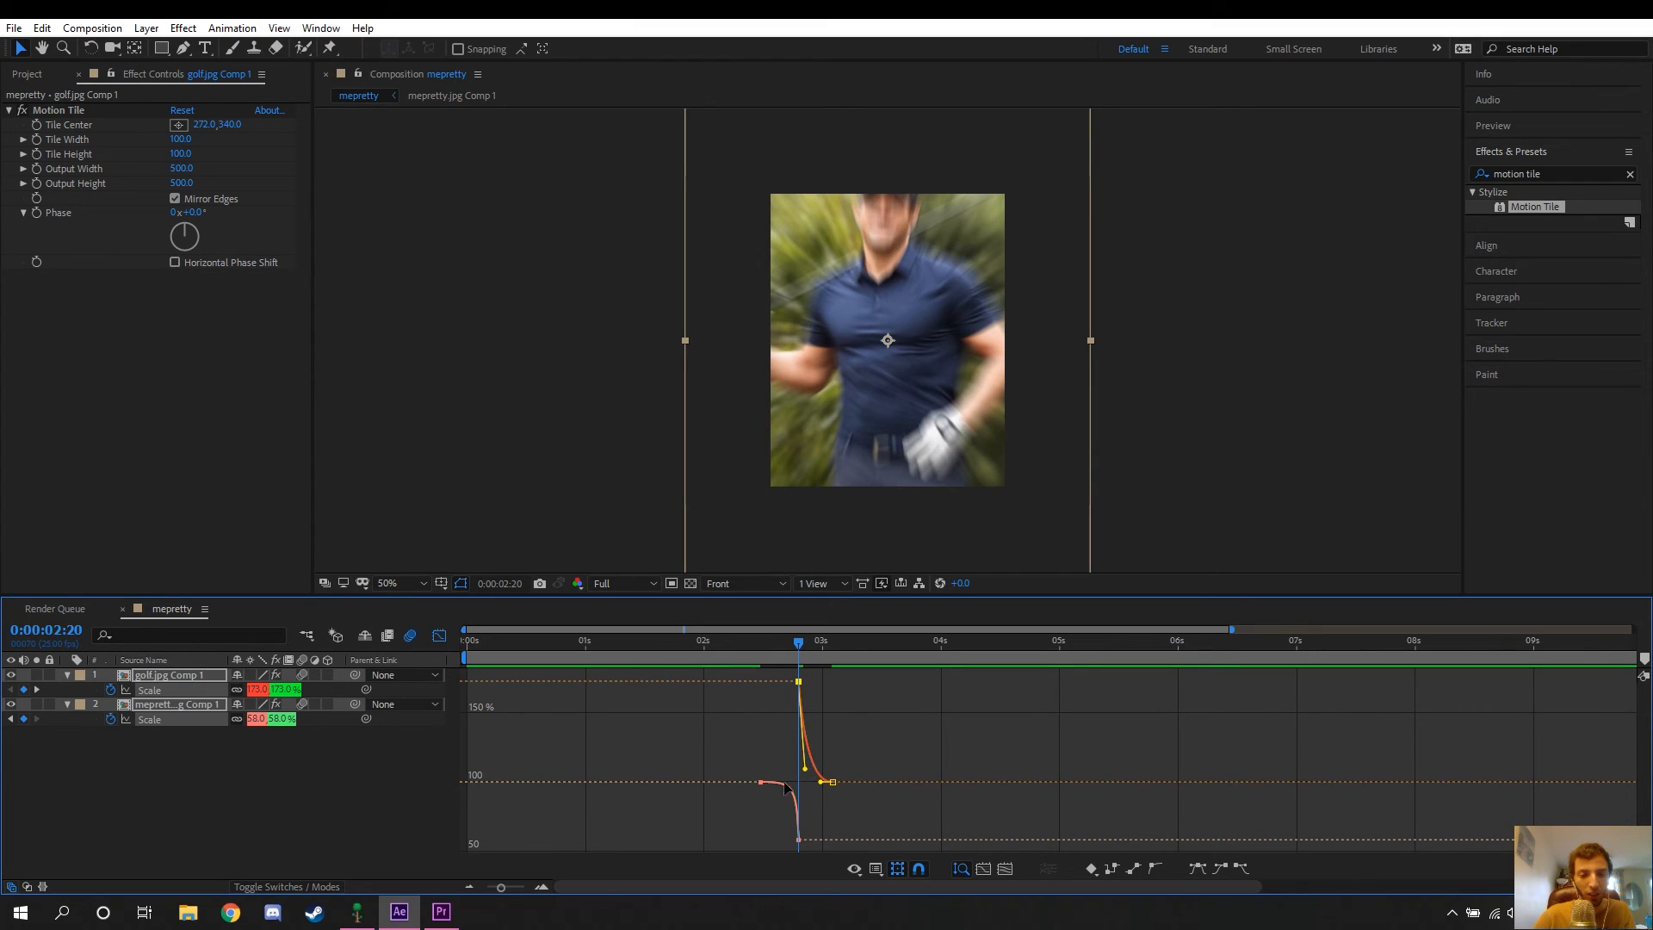
key("ctrl+s")
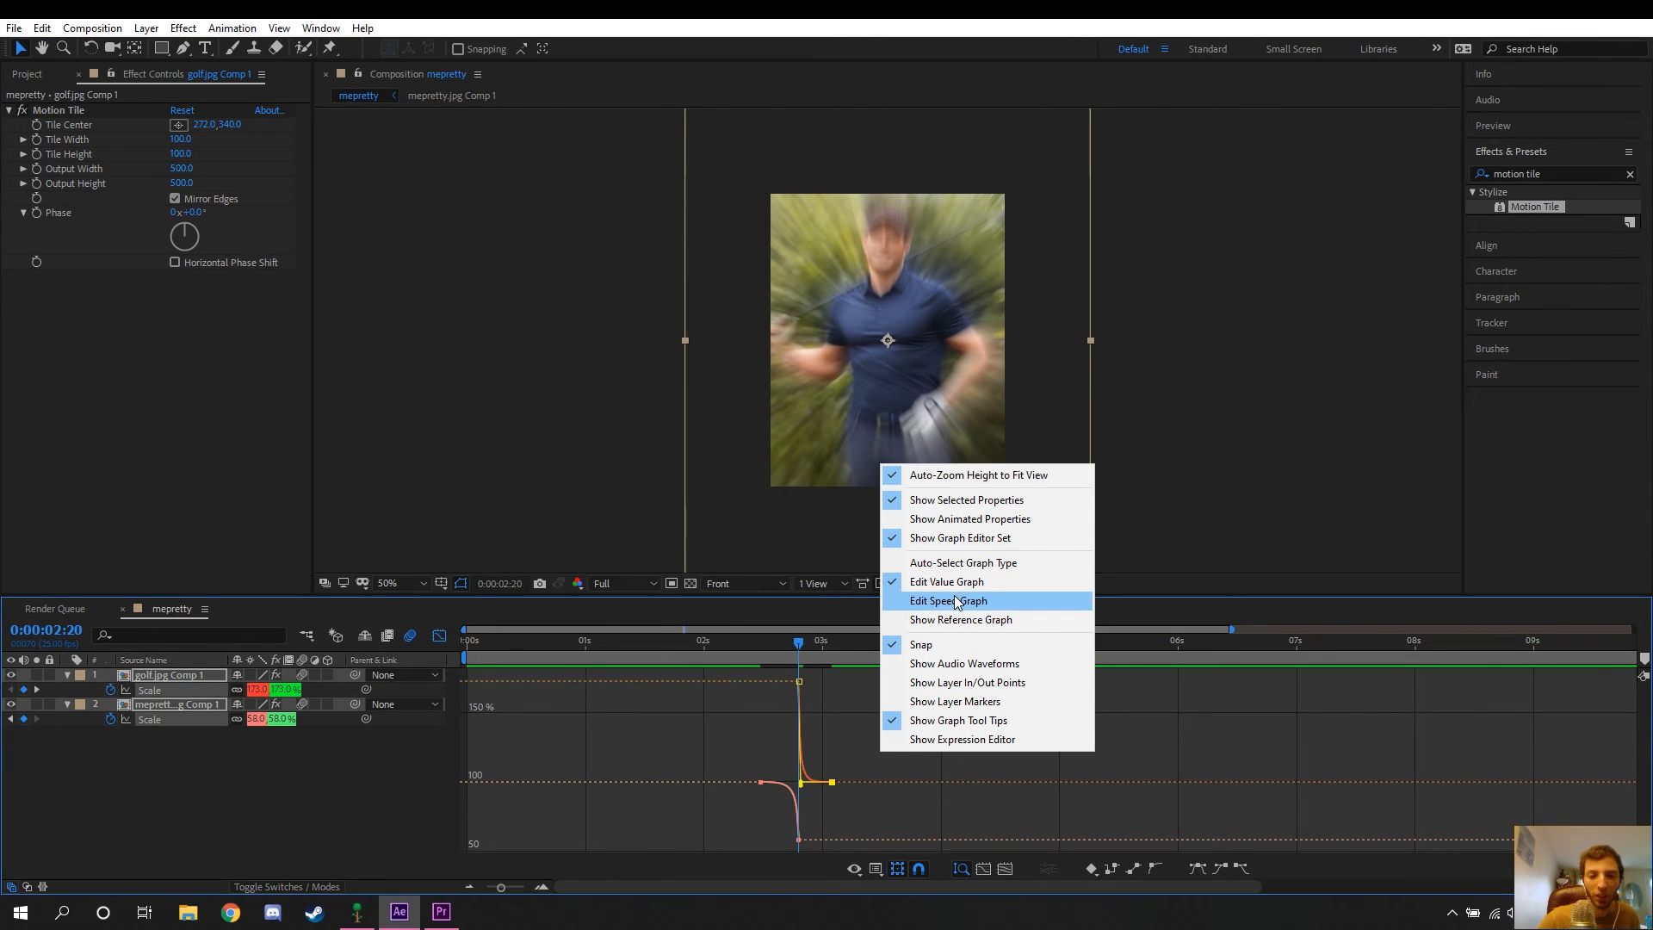
left_click(947, 599)
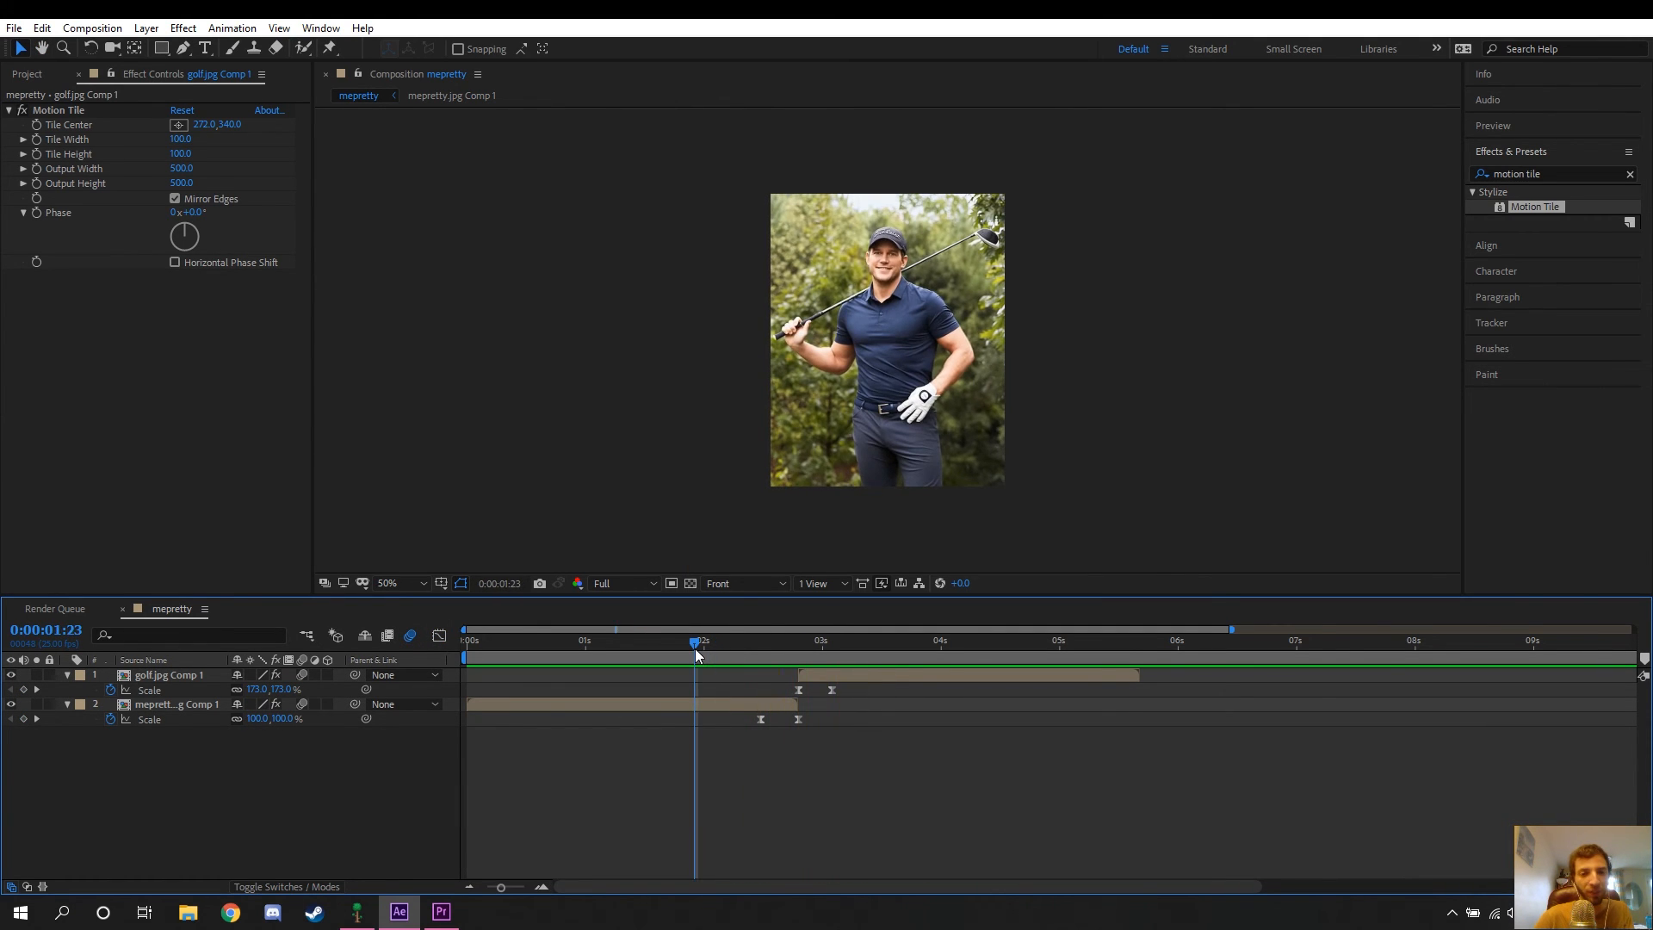
mouse_move(696, 654)
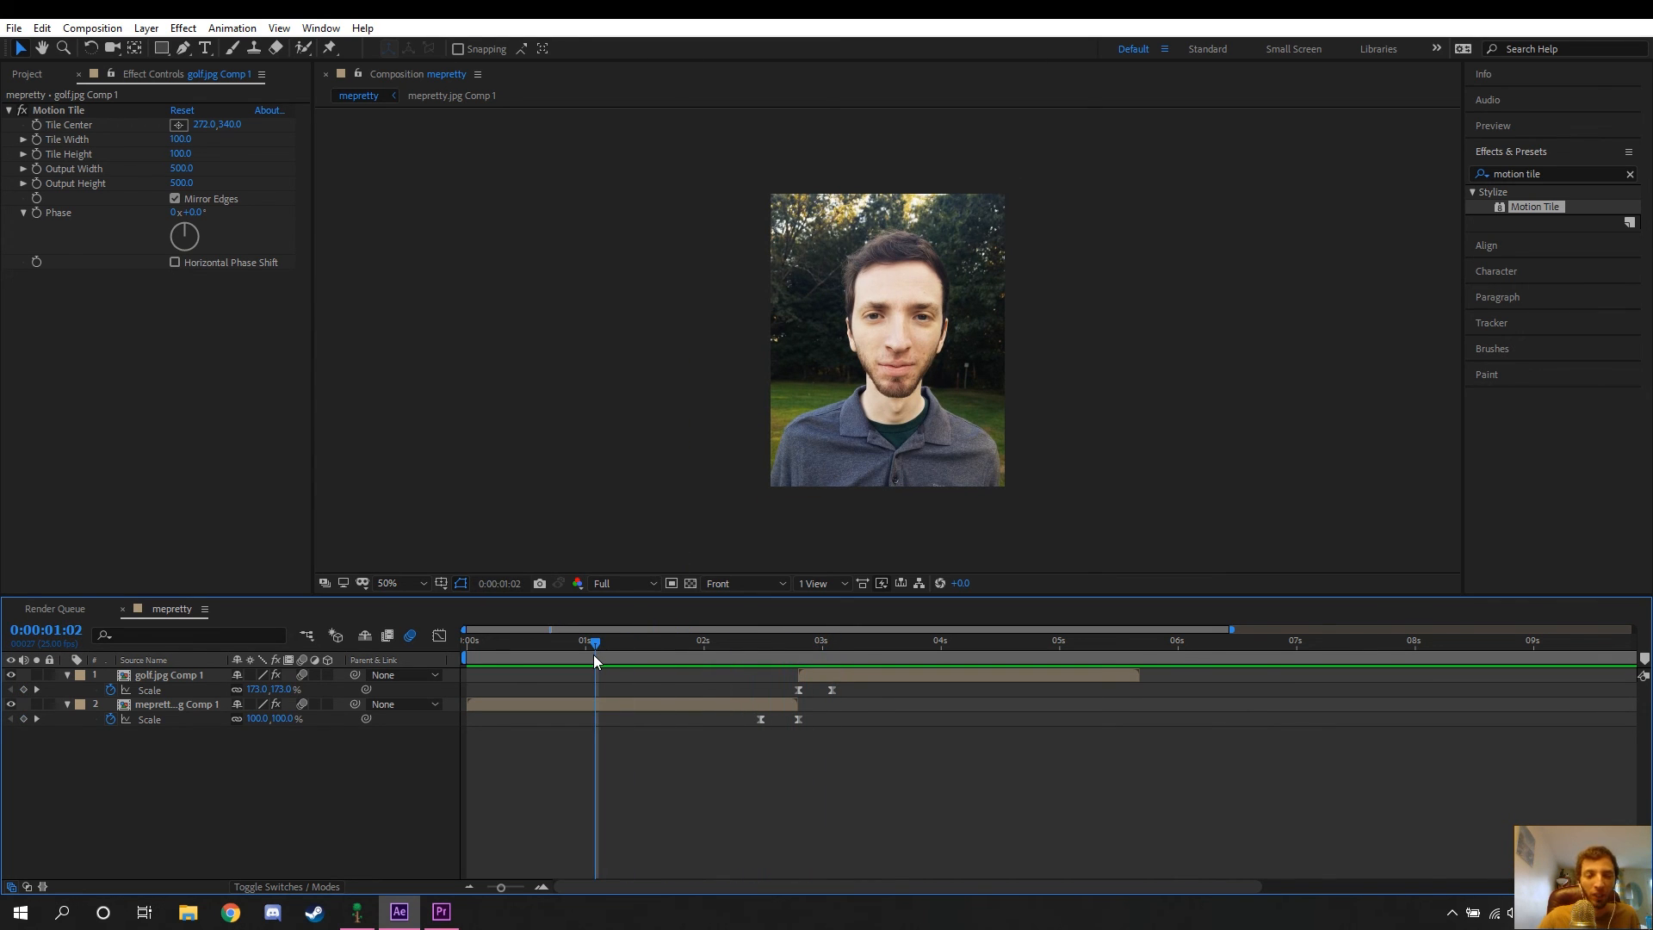
mouse_move(594, 660)
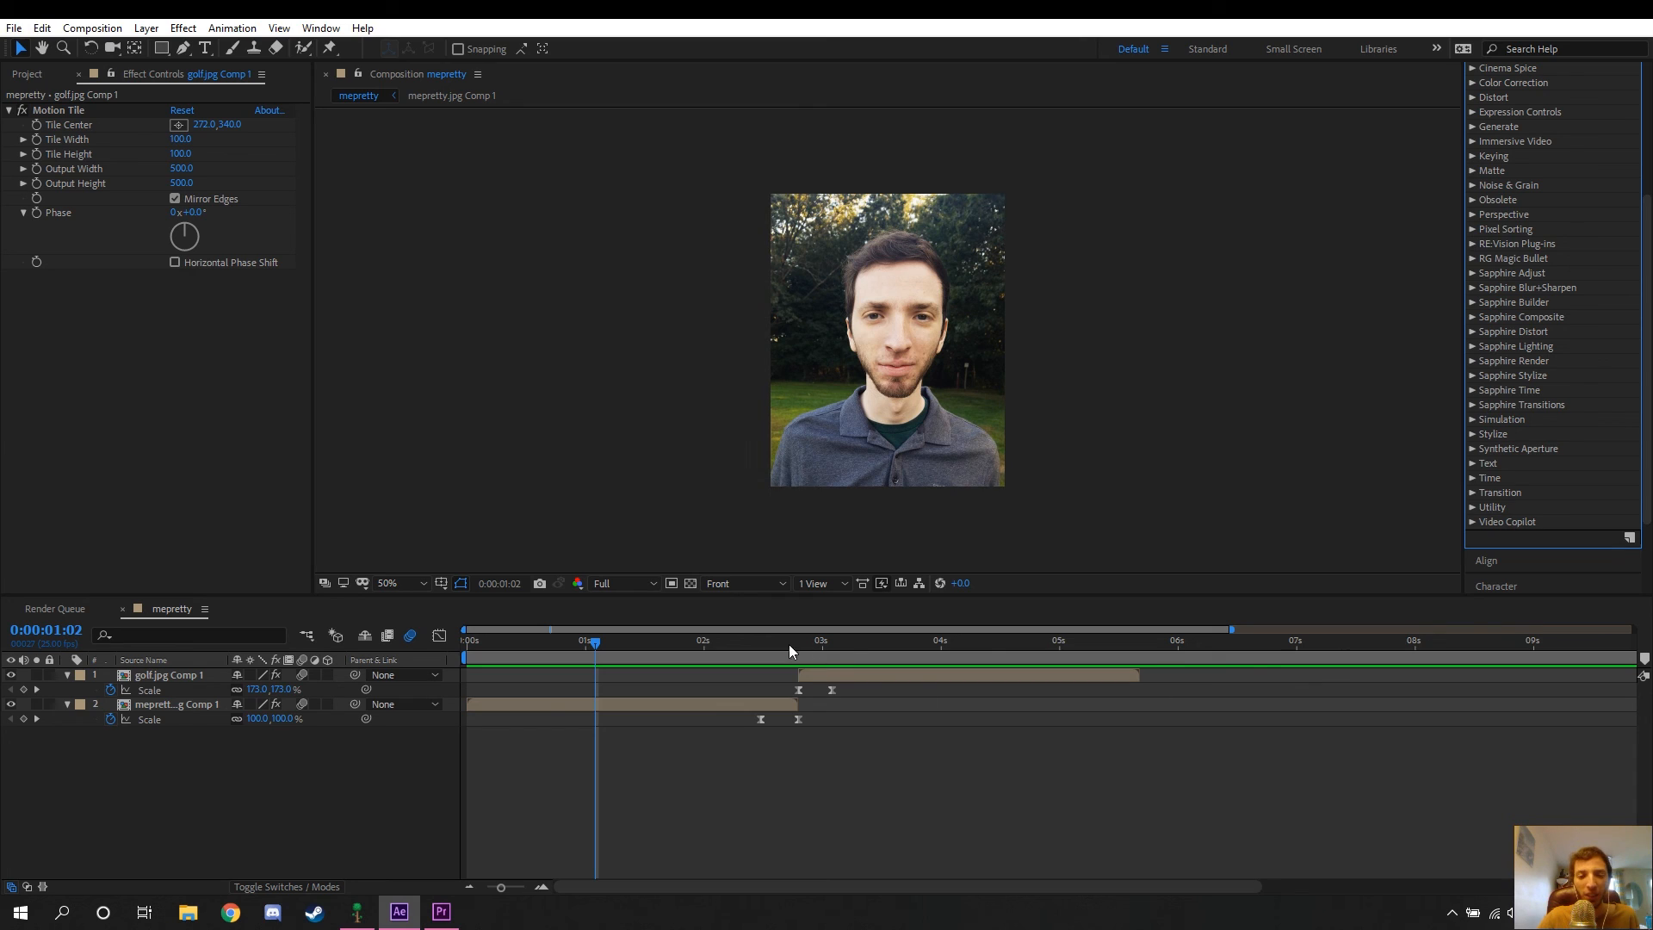
- Preview the playback at about 2 seconds with the full effects list shown
left_click(712, 641)
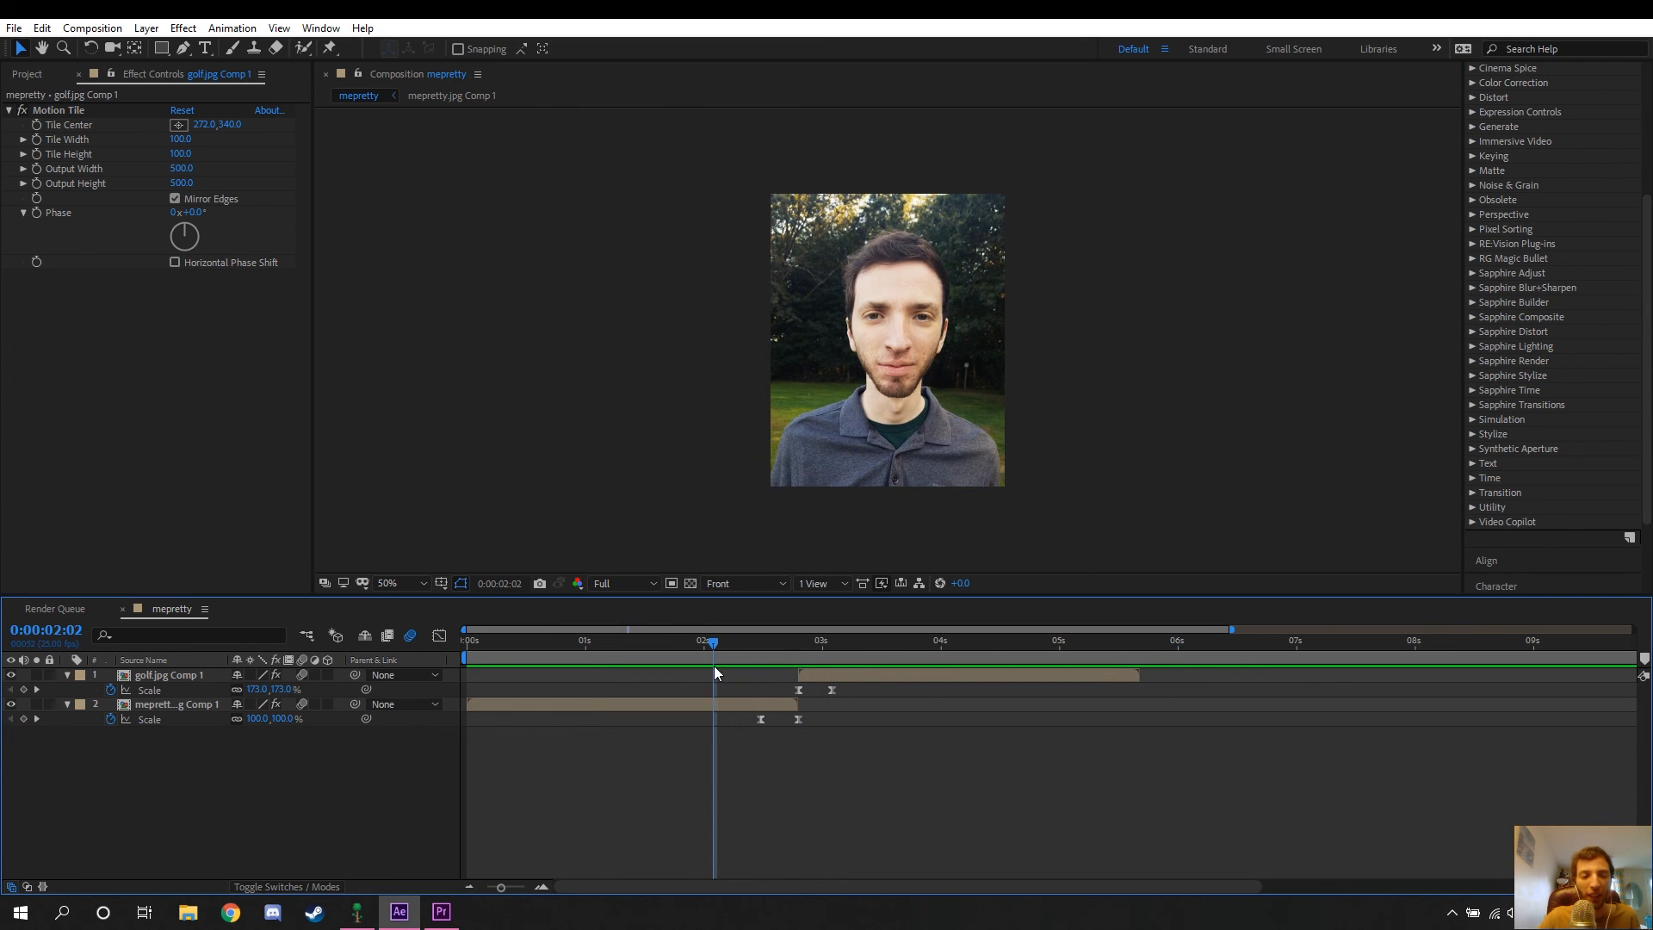